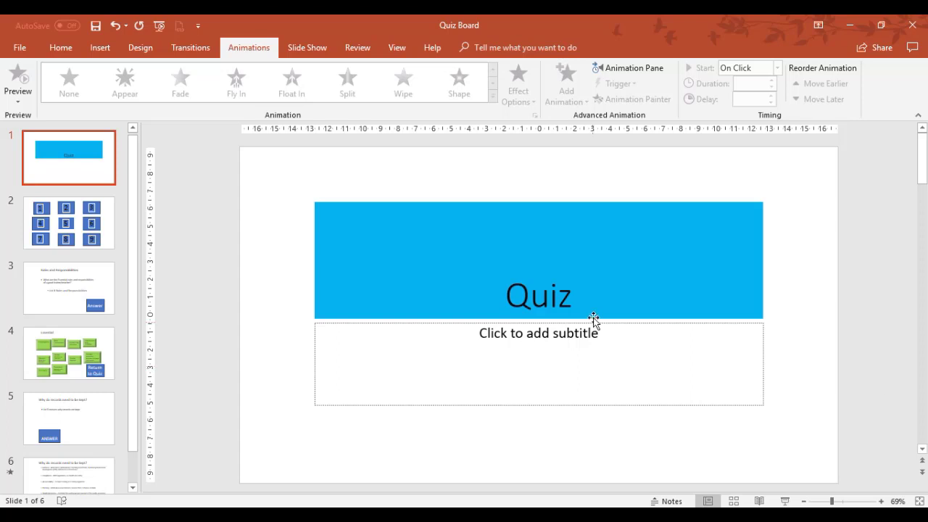
# - View the quiz board slide, then the Essential answers slide (slide 4)
pyautogui.click(69, 222)
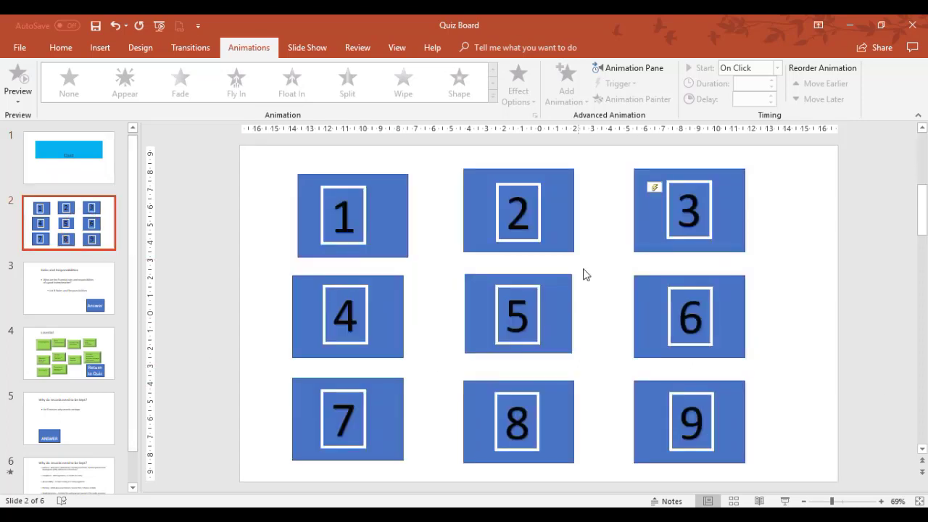
pyautogui.moveTo(298, 206)
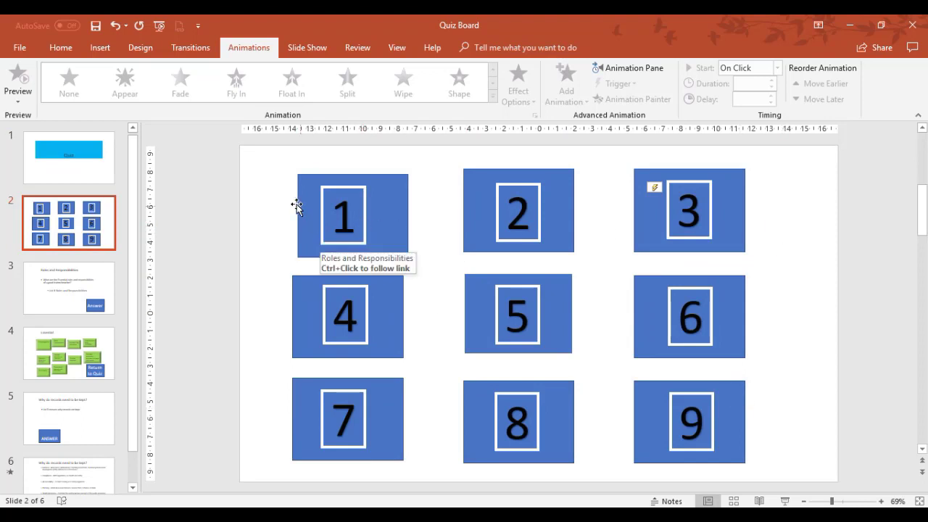
pyautogui.moveTo(382, 314)
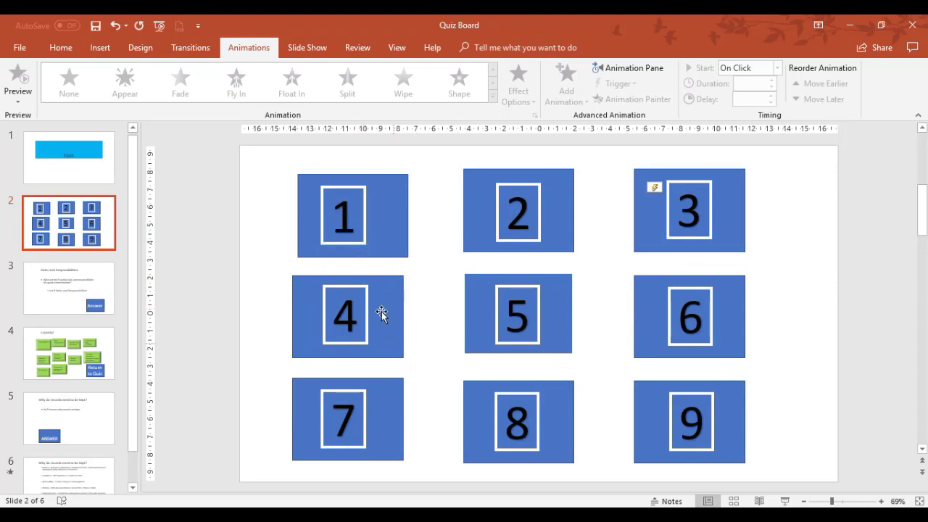
pyautogui.moveTo(397, 270)
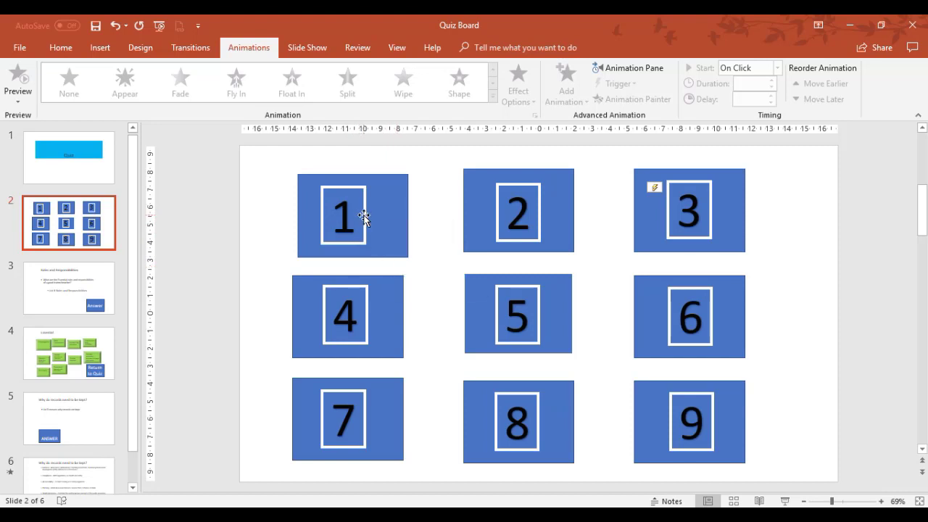
pyautogui.moveTo(406, 210)
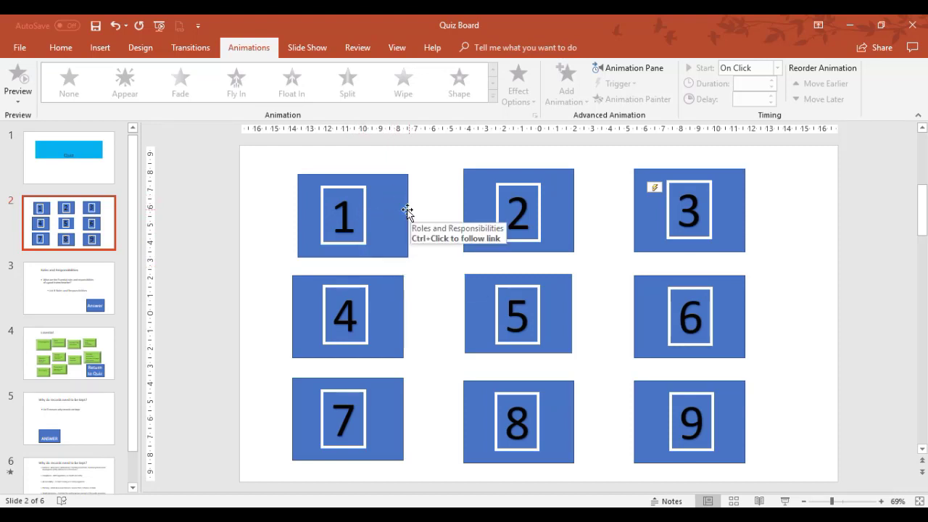
pyautogui.moveTo(227, 327)
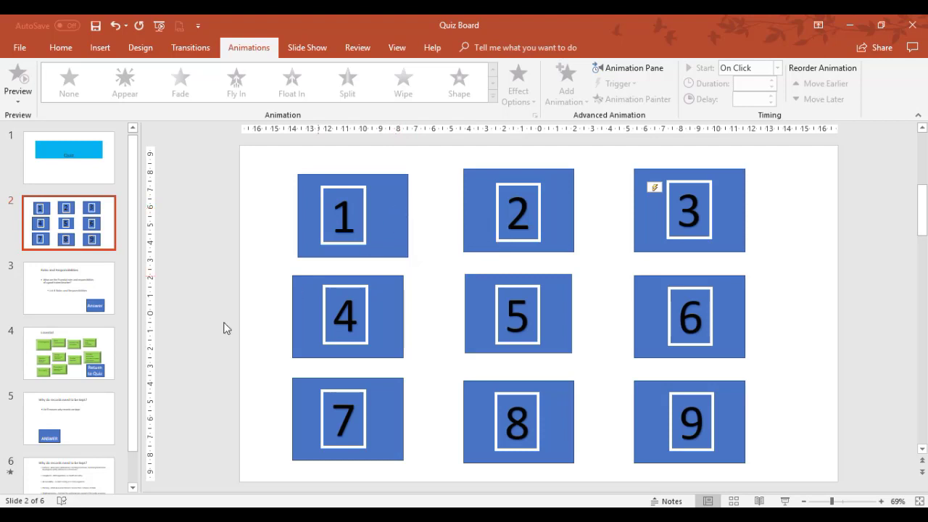
pyautogui.moveTo(390, 221)
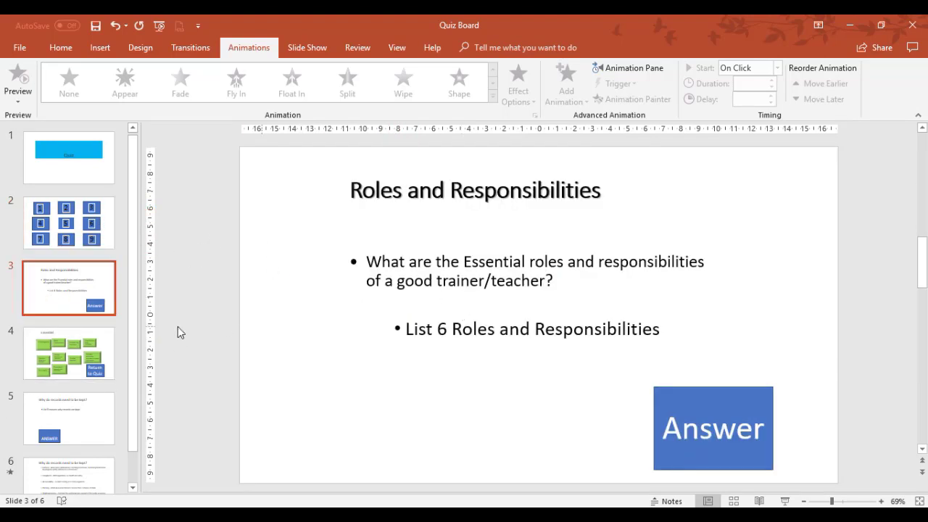
pyautogui.moveTo(761, 397)
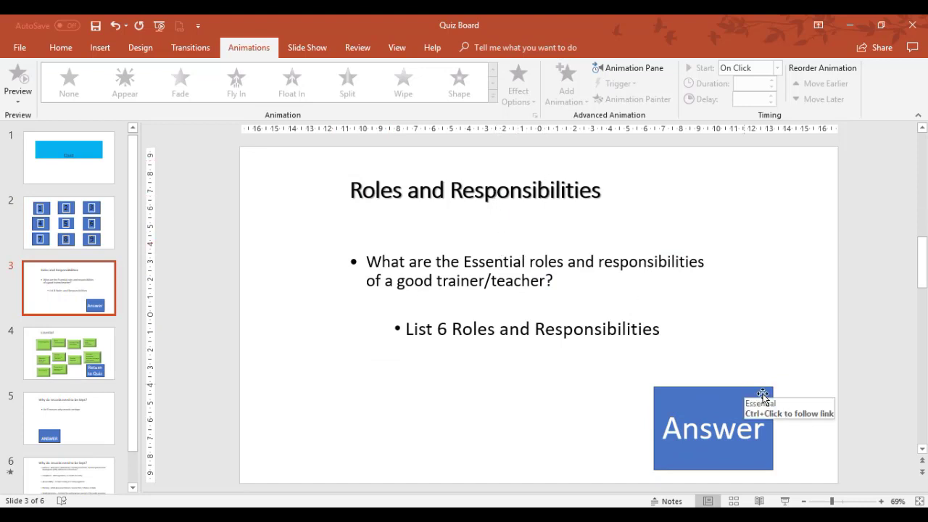
pyautogui.moveTo(564, 330)
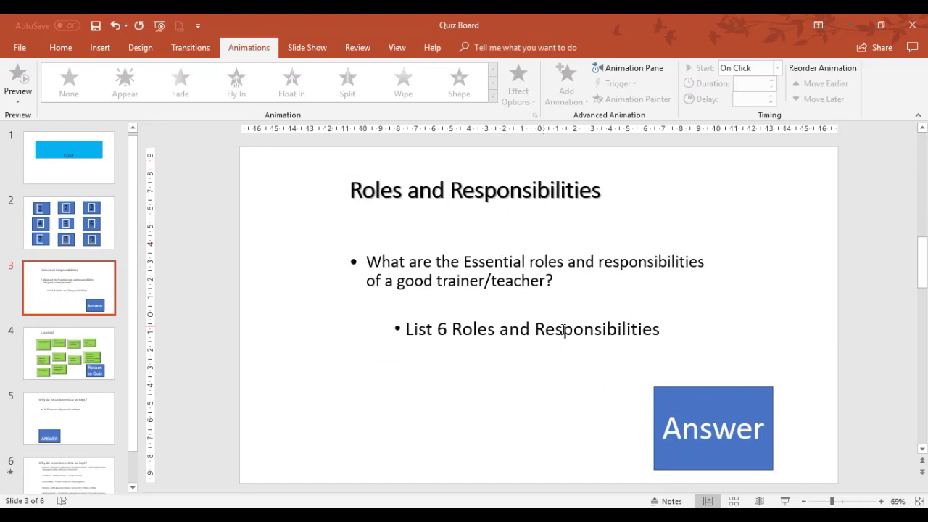
pyautogui.moveTo(507, 399)
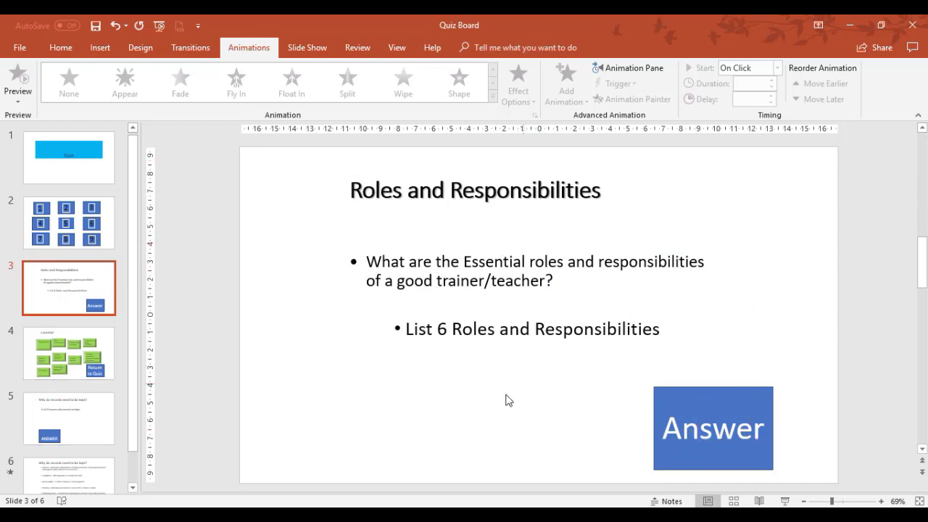
pyautogui.click(69, 353)
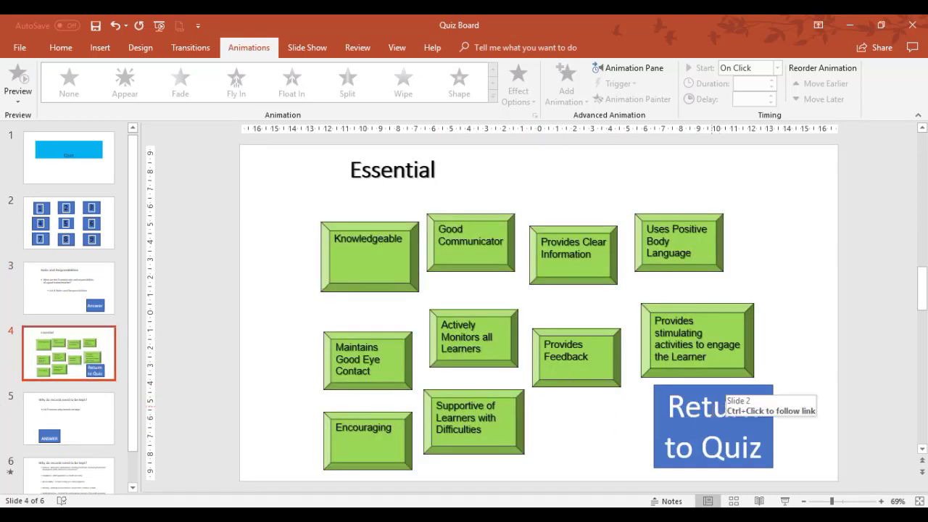
pyautogui.moveTo(66, 224)
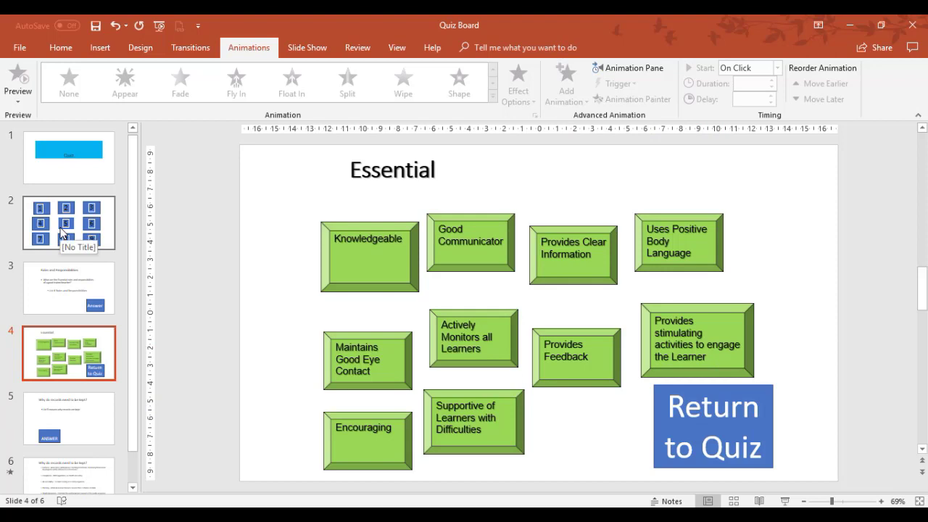
# - Return to slide 2's nine-box quiz board to review its box links
pyautogui.click(69, 222)
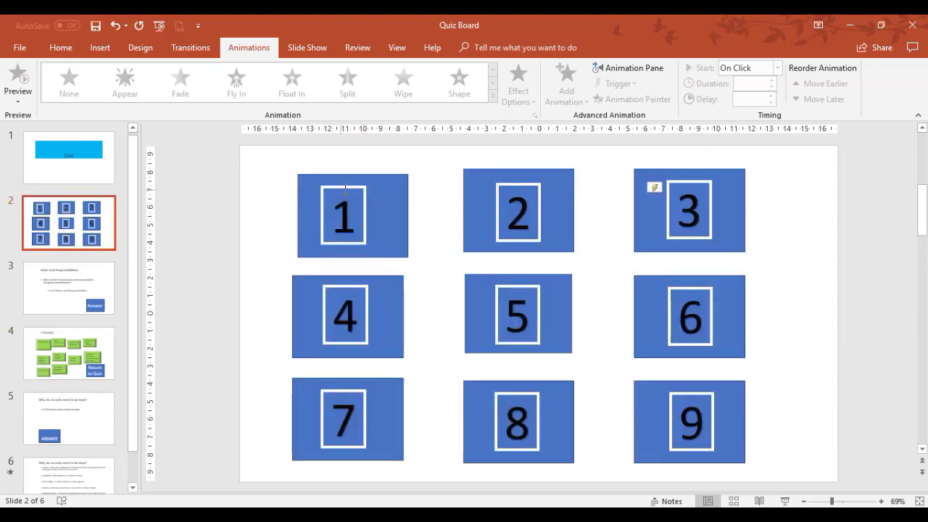
pyautogui.moveTo(710, 214)
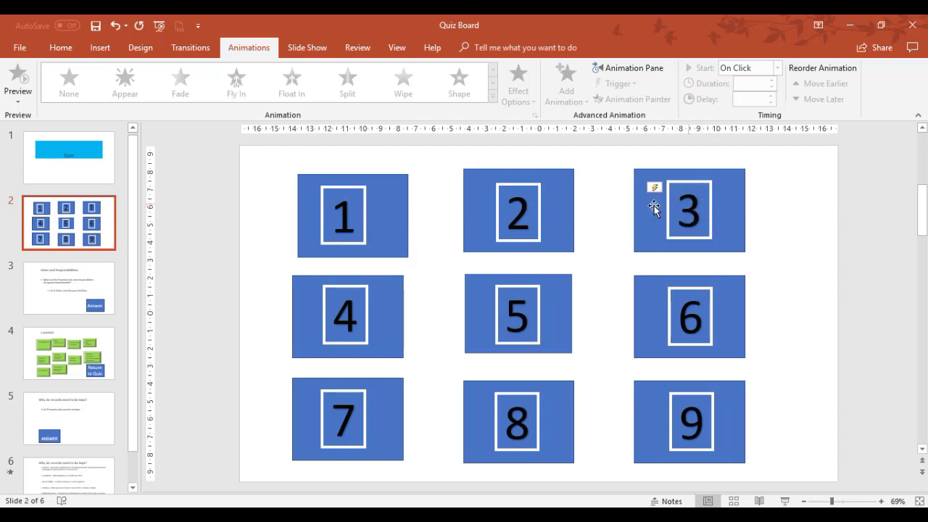
pyautogui.moveTo(634, 190)
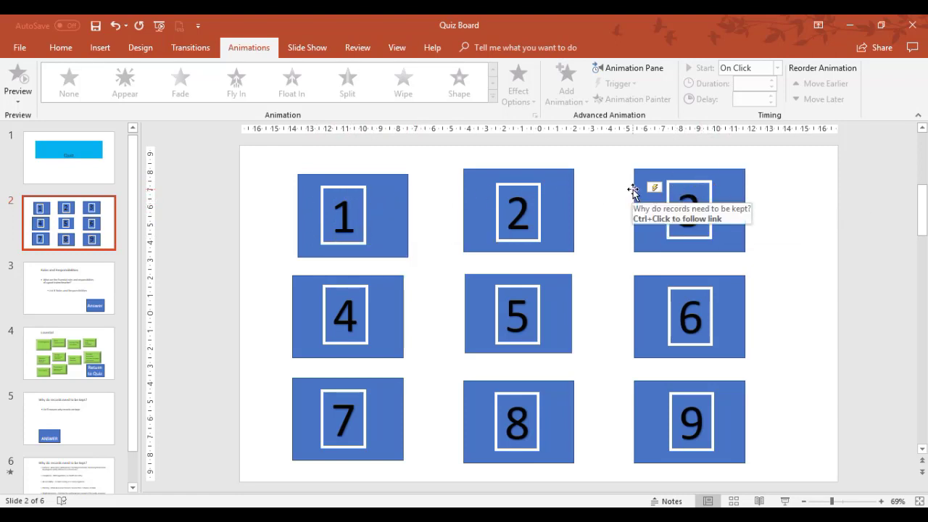
pyautogui.moveTo(382, 185)
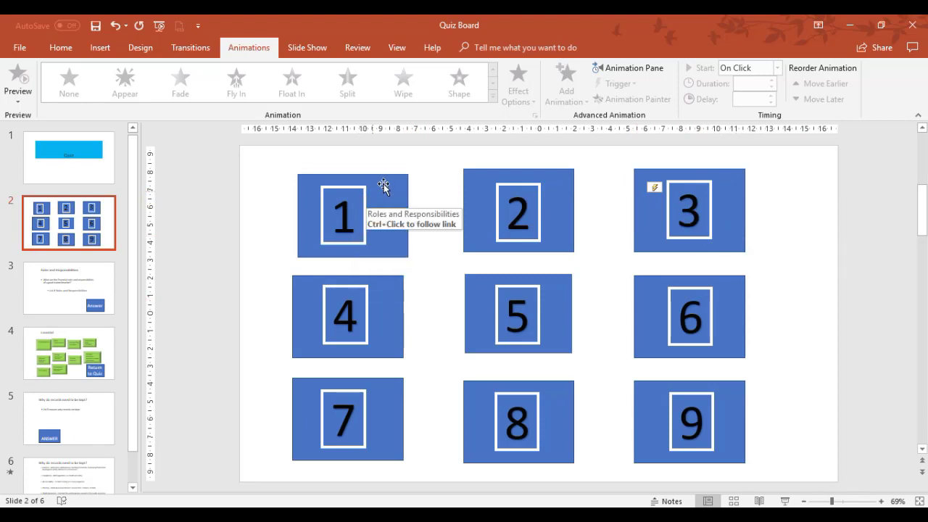
pyautogui.moveTo(406, 243)
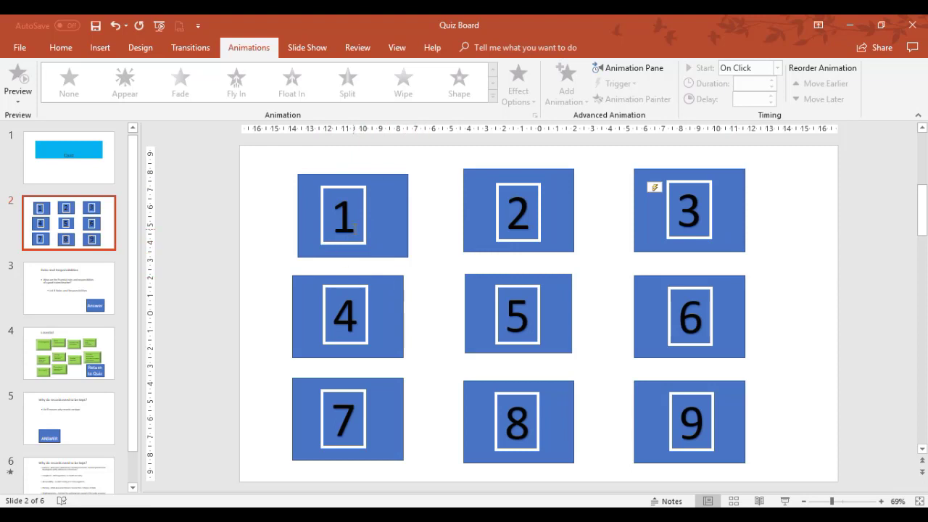
pyautogui.moveTo(406, 235)
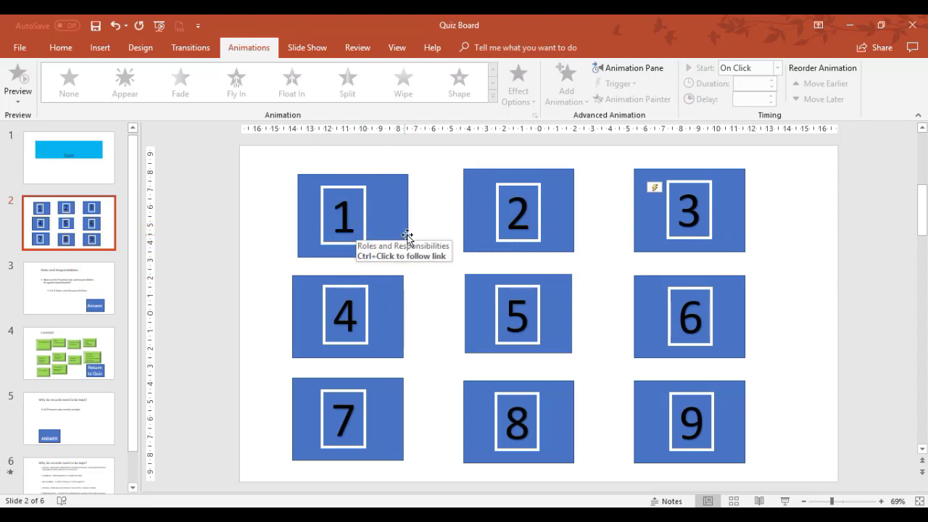
pyautogui.moveTo(406, 239)
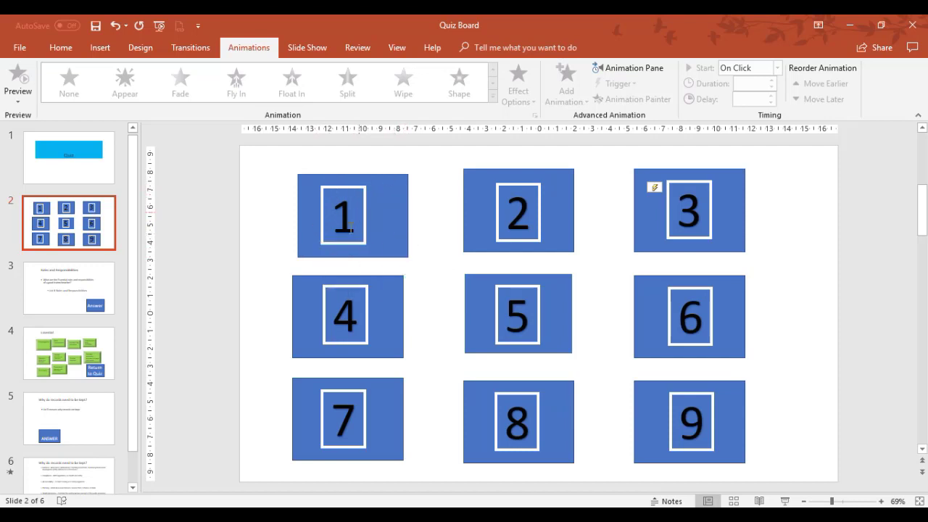
pyautogui.moveTo(403, 205)
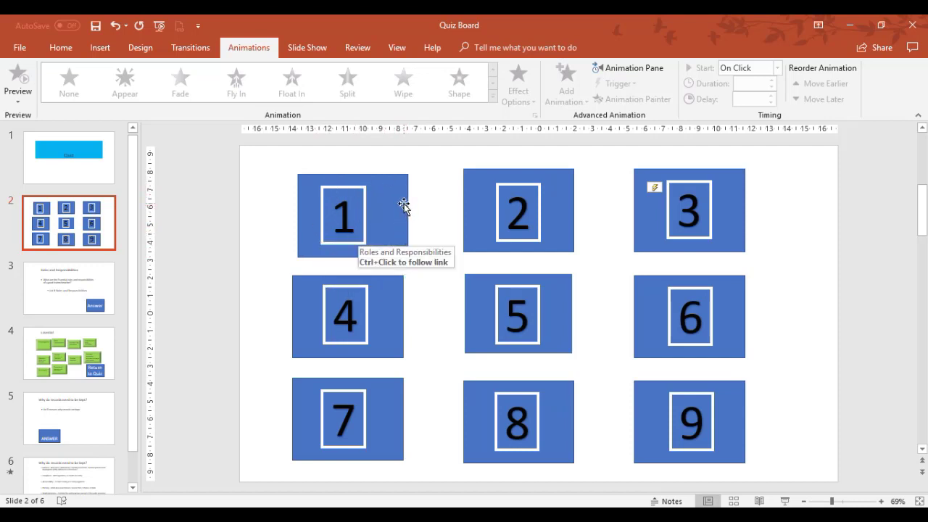
pyautogui.moveTo(401, 199)
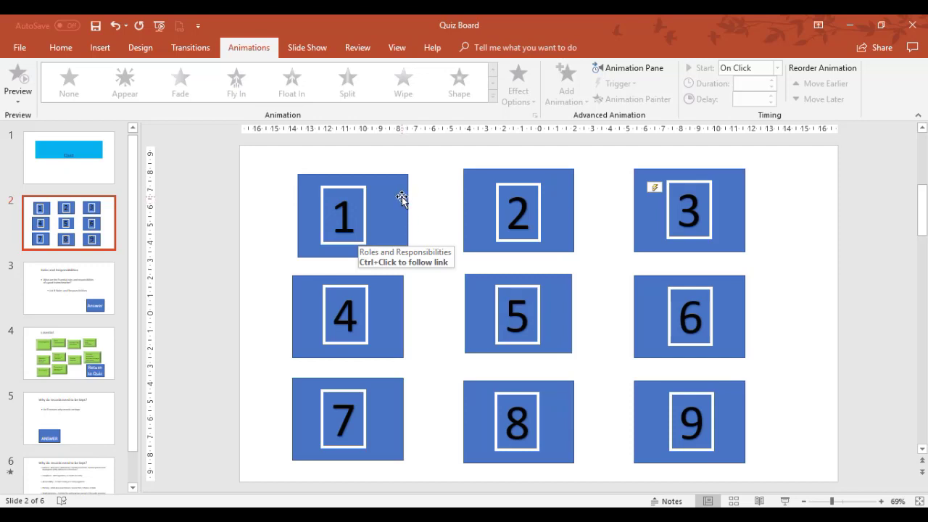
pyautogui.moveTo(311, 191)
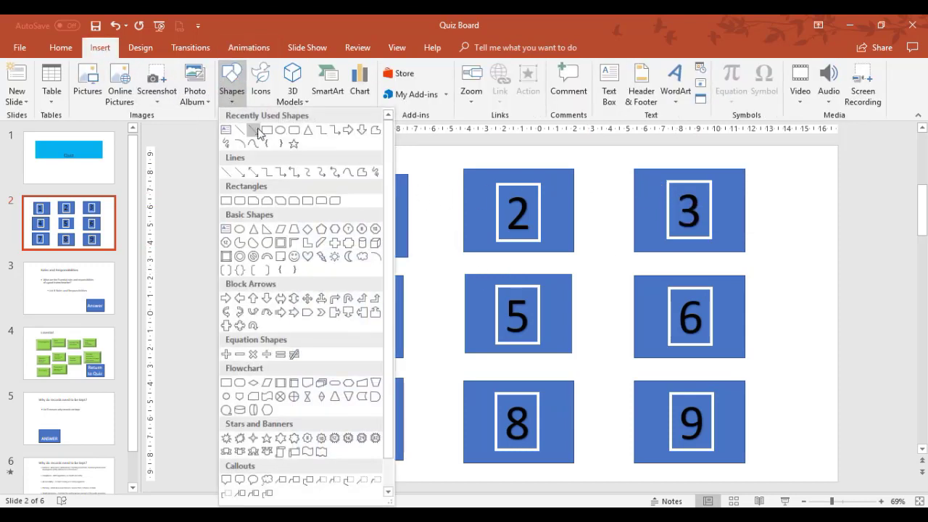
pyautogui.moveTo(267, 130)
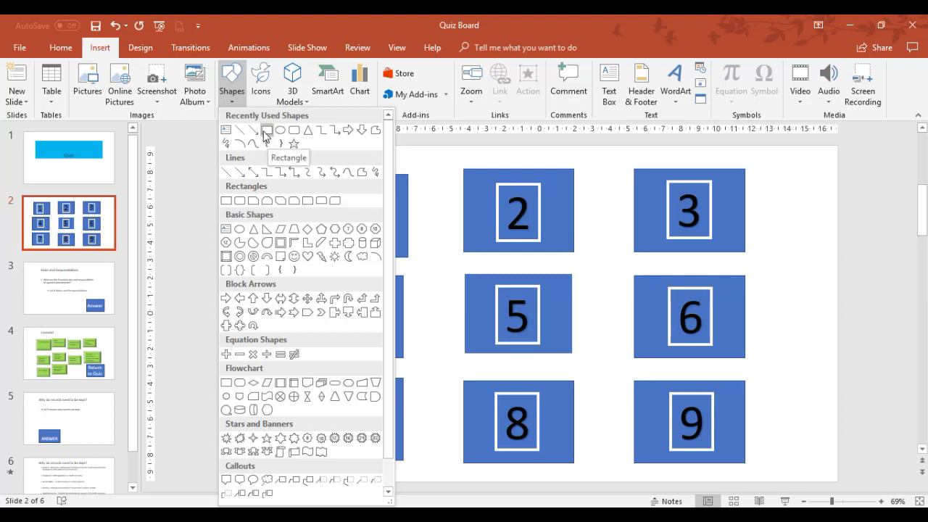
pyautogui.moveTo(215, 195)
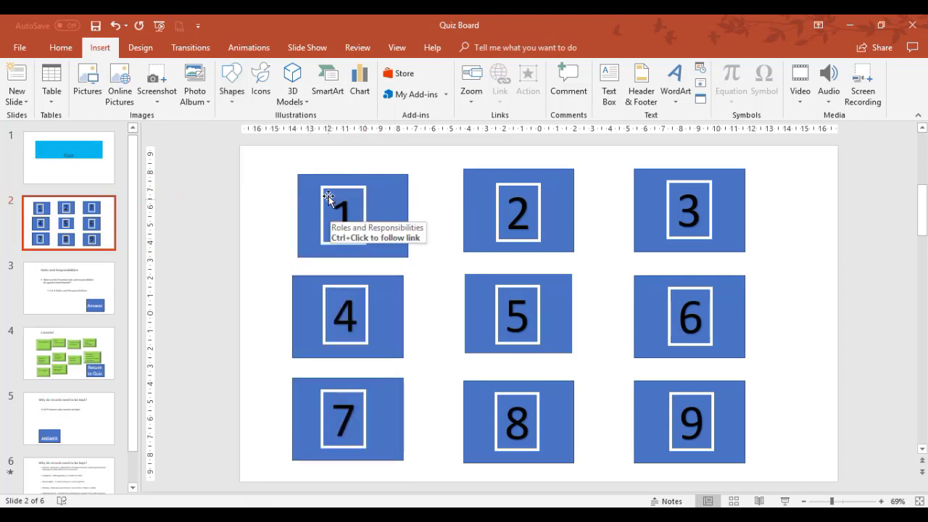
pyautogui.moveTo(352, 225)
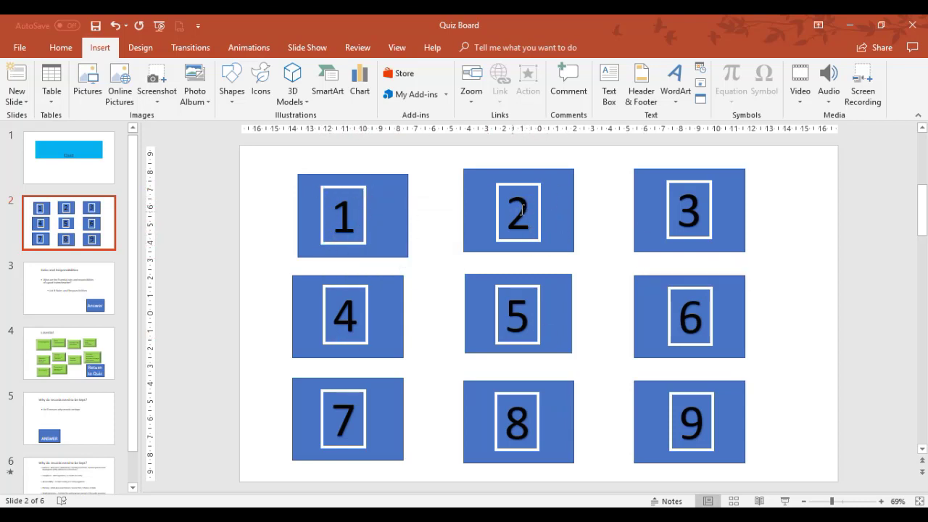
pyautogui.moveTo(386, 200)
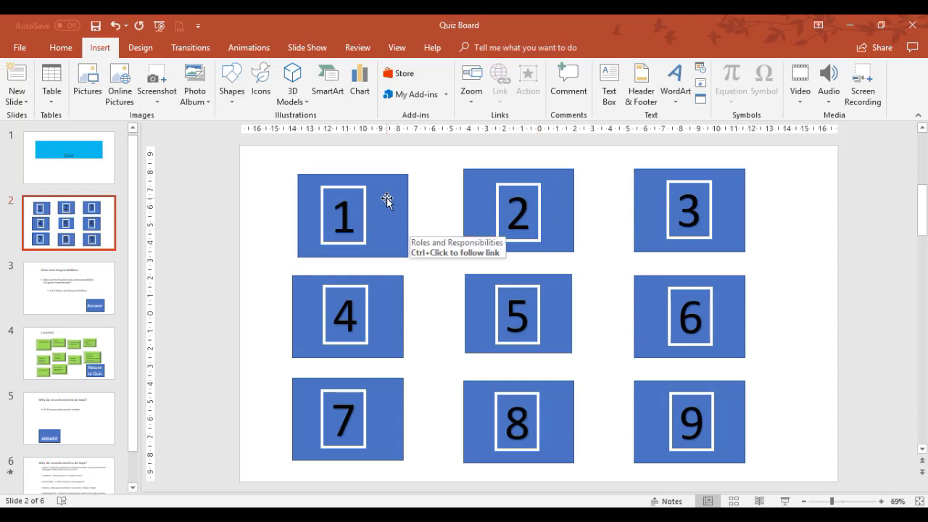
pyautogui.moveTo(384, 198)
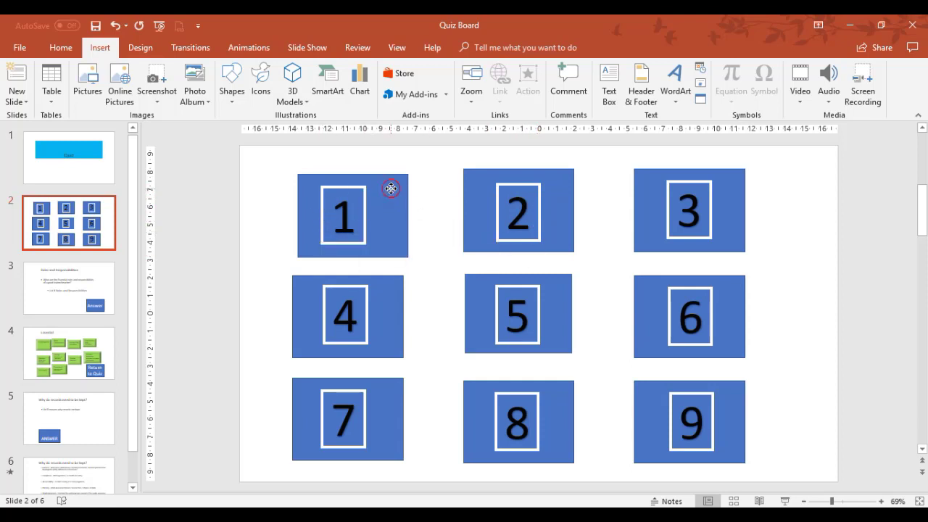
# - Link rectangle 1 to slide 3, Roles and Responsibilities, via Place in This Document
pyautogui.click(351, 214)
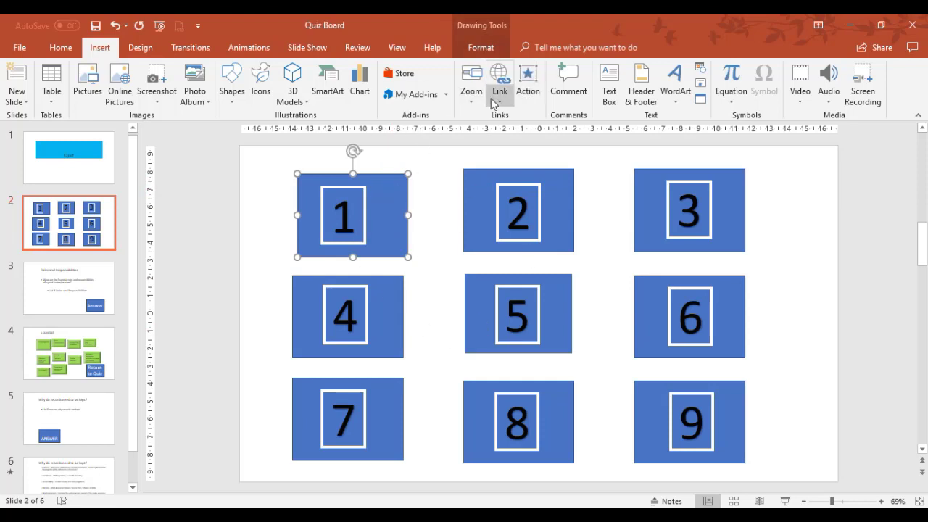
pyautogui.click(499, 81)
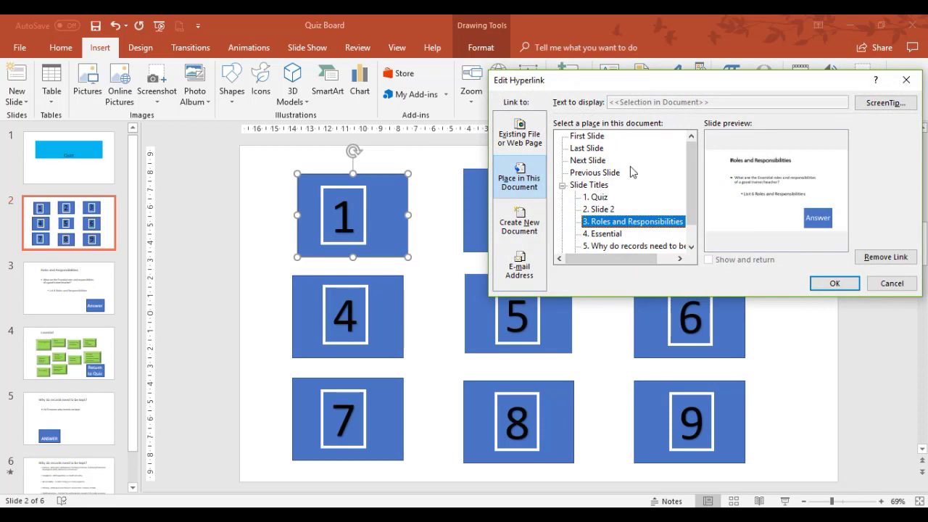
pyautogui.moveTo(567, 114)
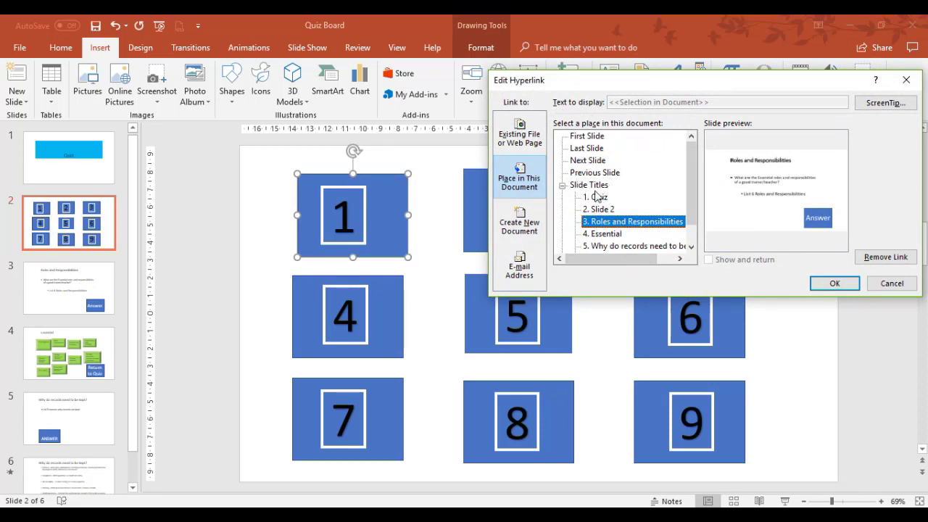
pyautogui.click(519, 132)
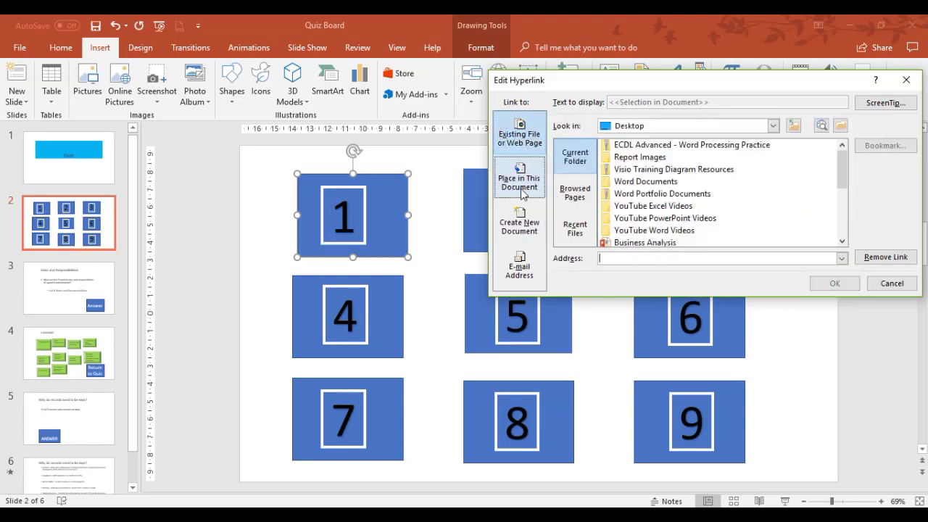
pyautogui.click(519, 177)
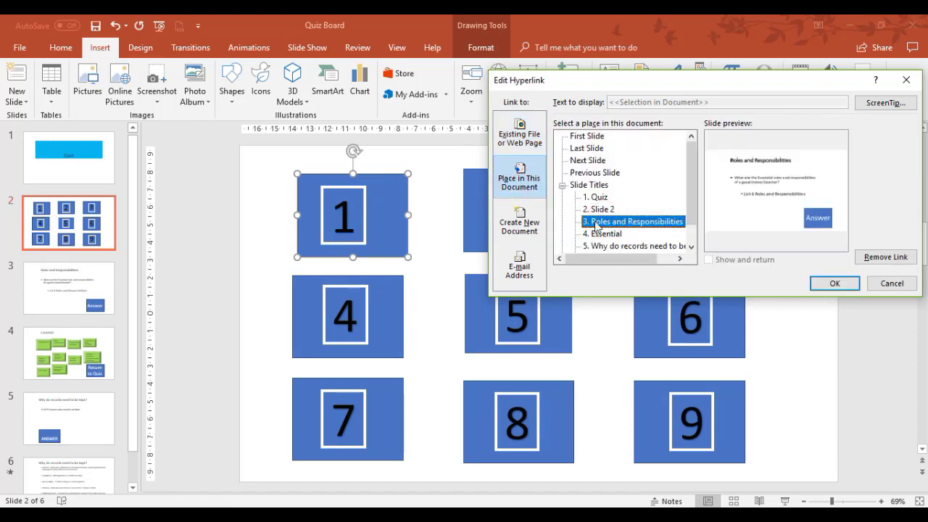
pyautogui.moveTo(451, 295)
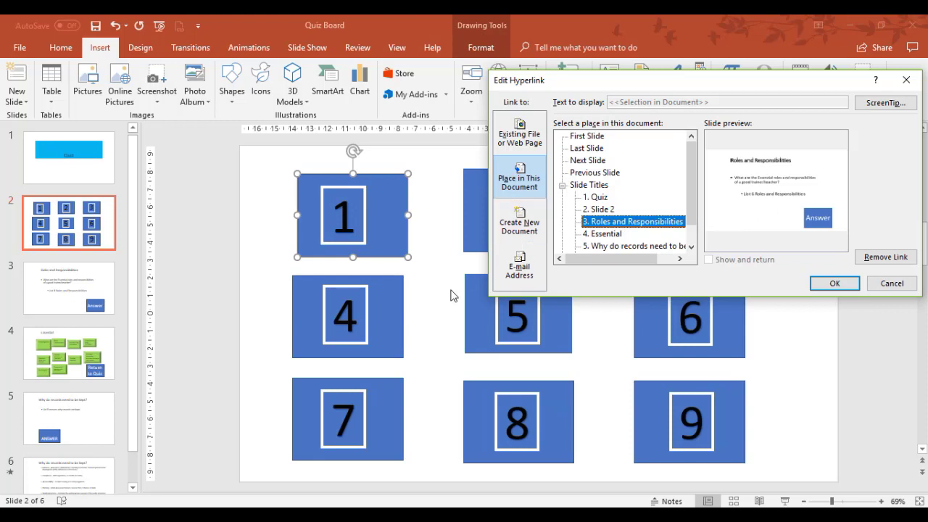
pyautogui.moveTo(582, 190)
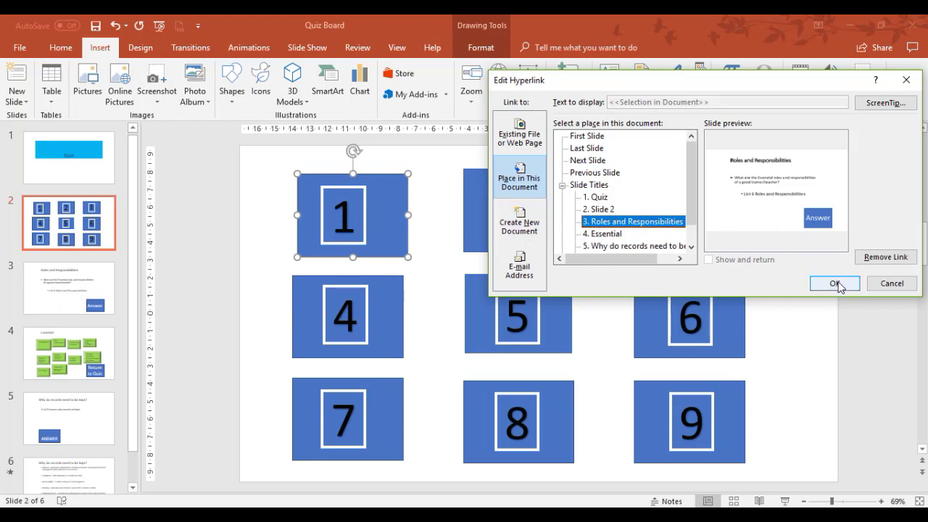
pyautogui.click(833, 283)
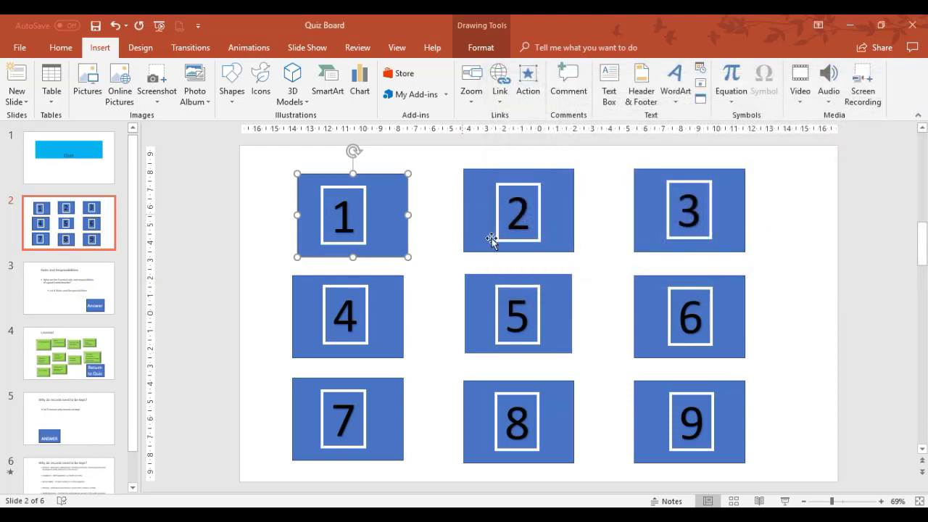
pyautogui.moveTo(69, 288)
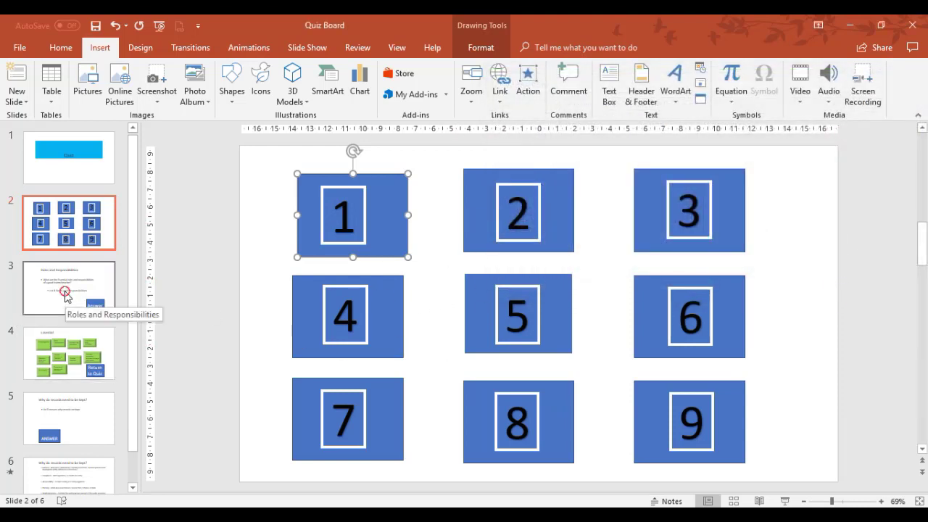
# - Link the Answer rectangle on slide 3 to slide 4, Essential
pyautogui.click(69, 287)
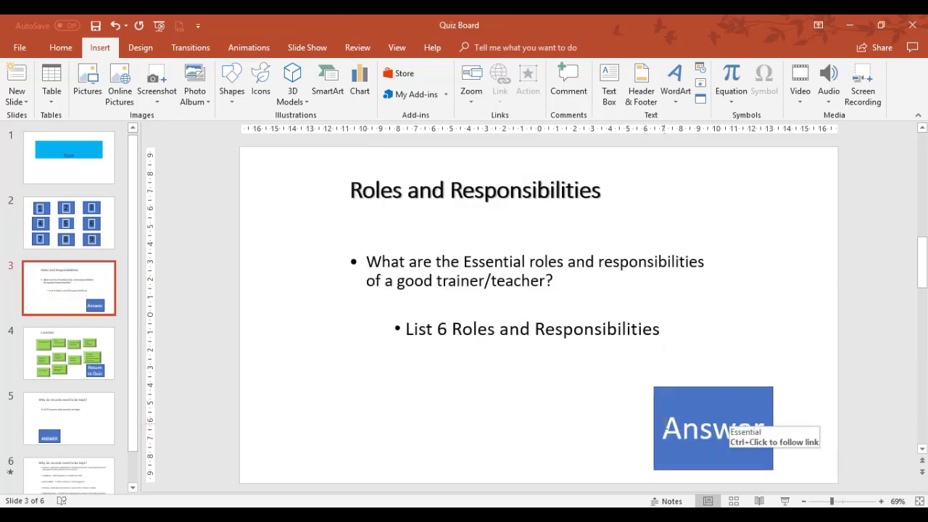
pyautogui.click(713, 428)
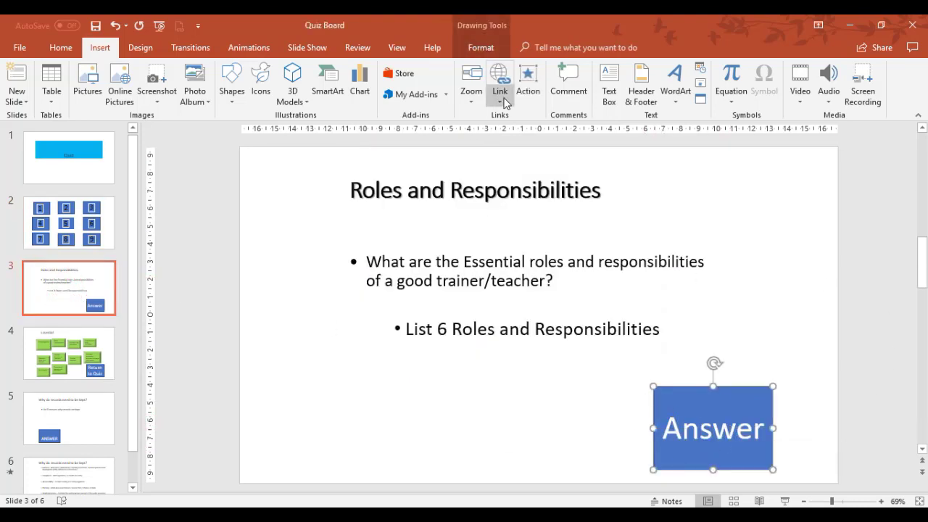
pyautogui.click(500, 79)
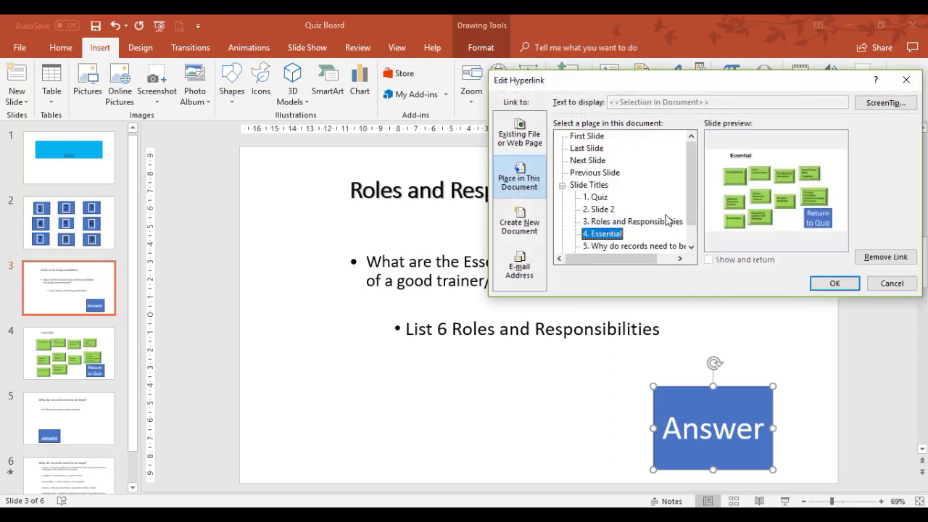
pyautogui.moveTo(609, 199)
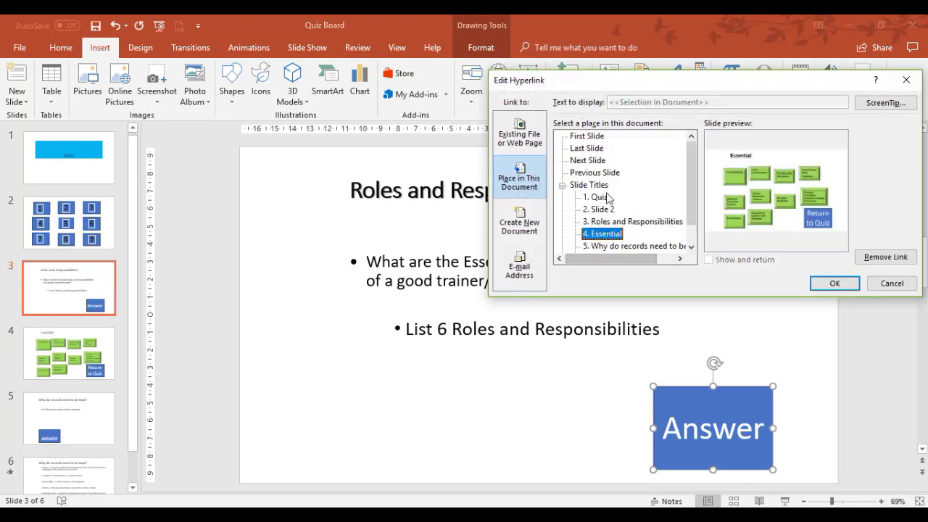
pyautogui.moveTo(519, 181)
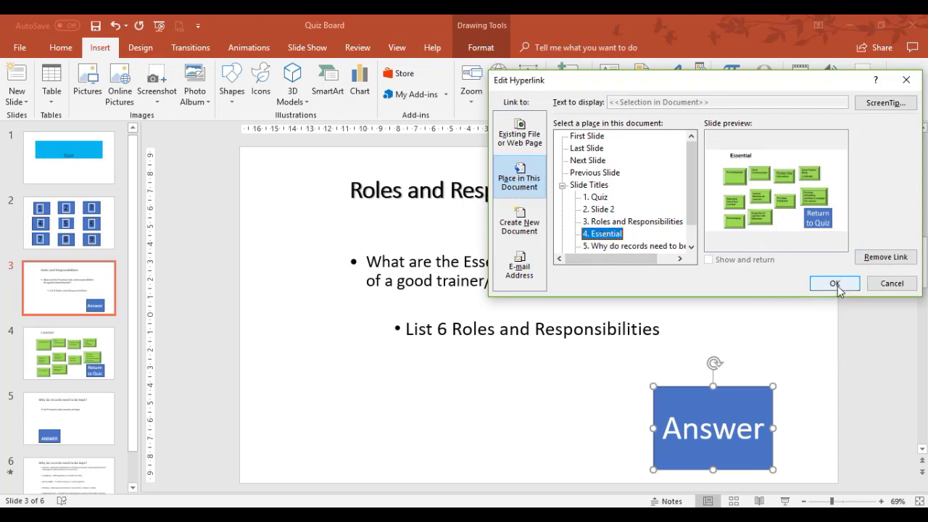
pyautogui.moveTo(661, 310)
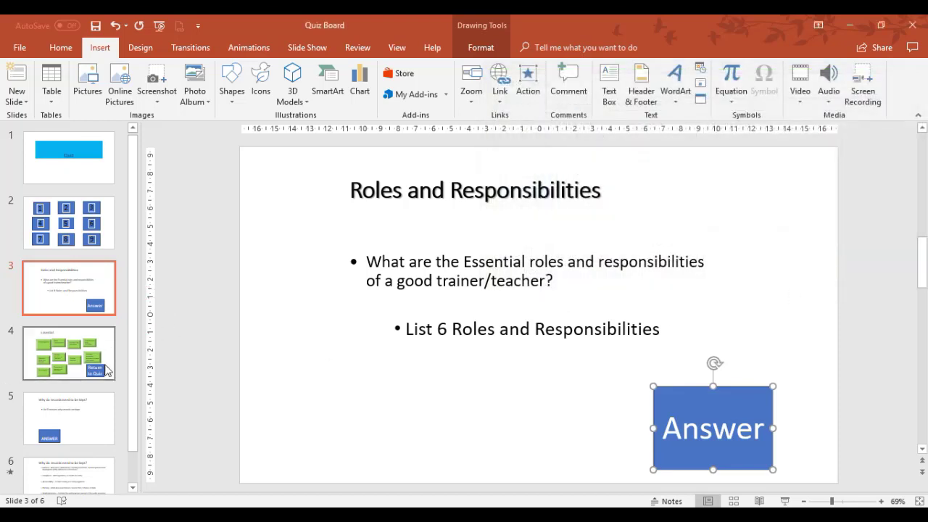
# - Link the Return to Quiz rectangle on slide 4 back to Slide 2
pyautogui.click(69, 353)
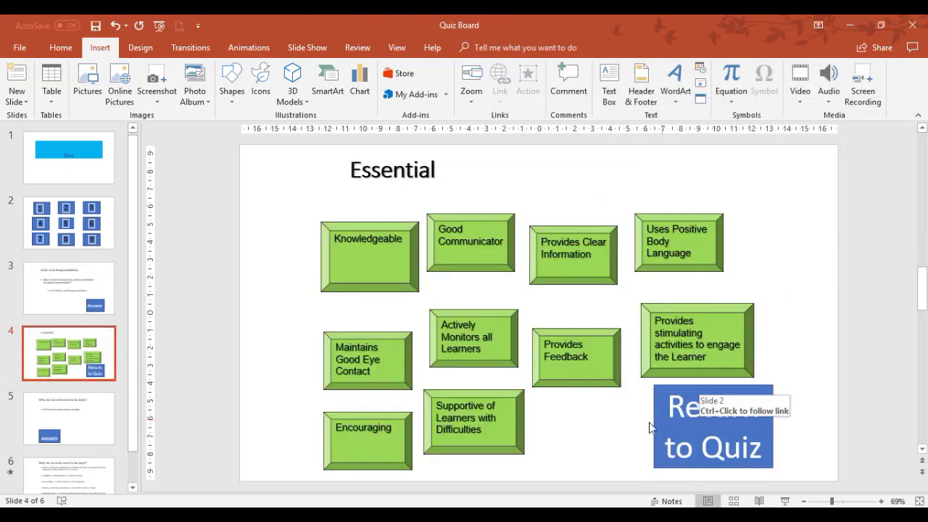
pyautogui.moveTo(3, 406)
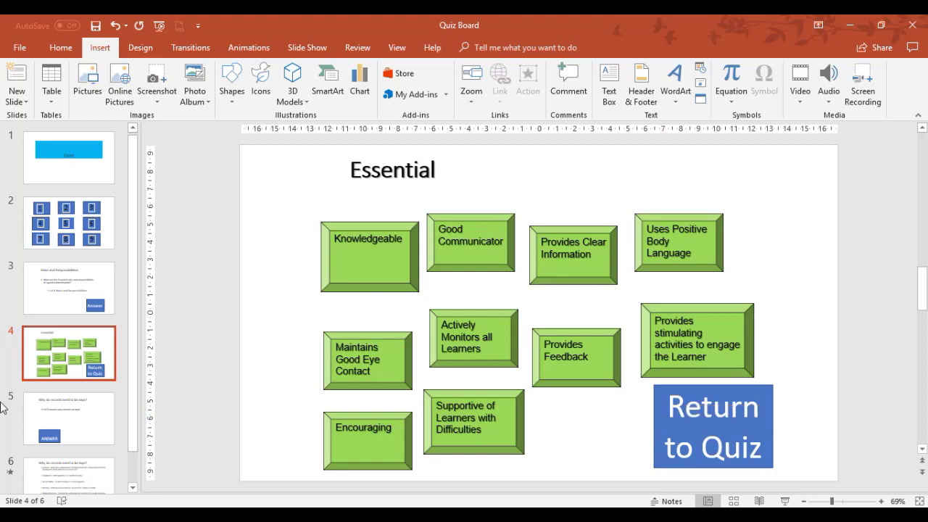
pyautogui.click(712, 425)
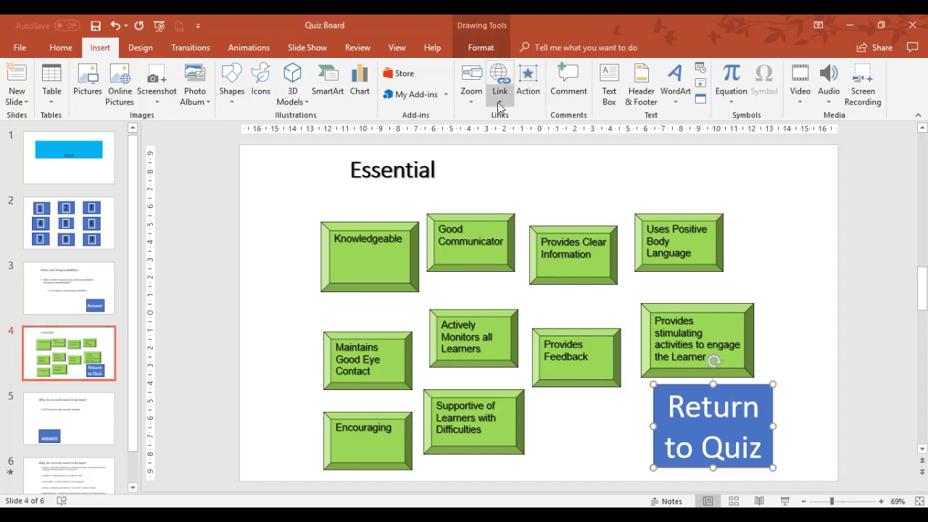
pyautogui.click(499, 80)
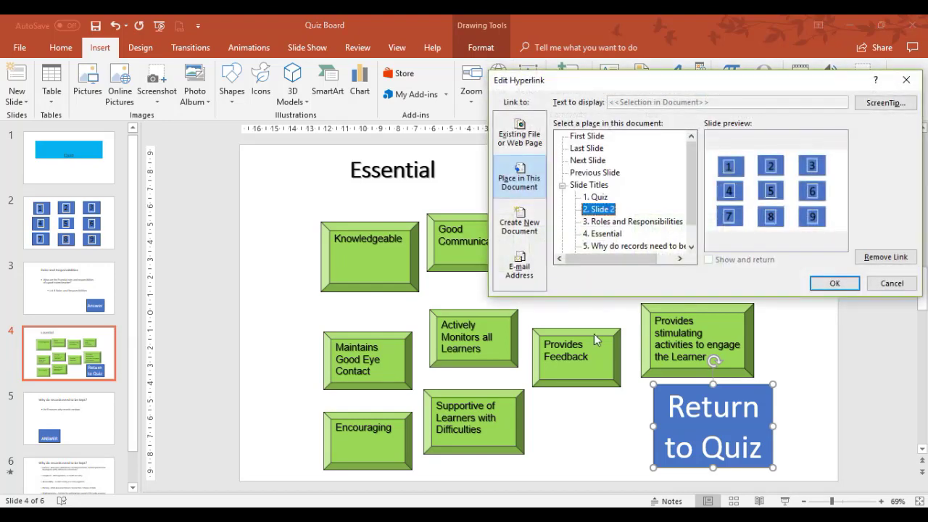
pyautogui.moveTo(797, 321)
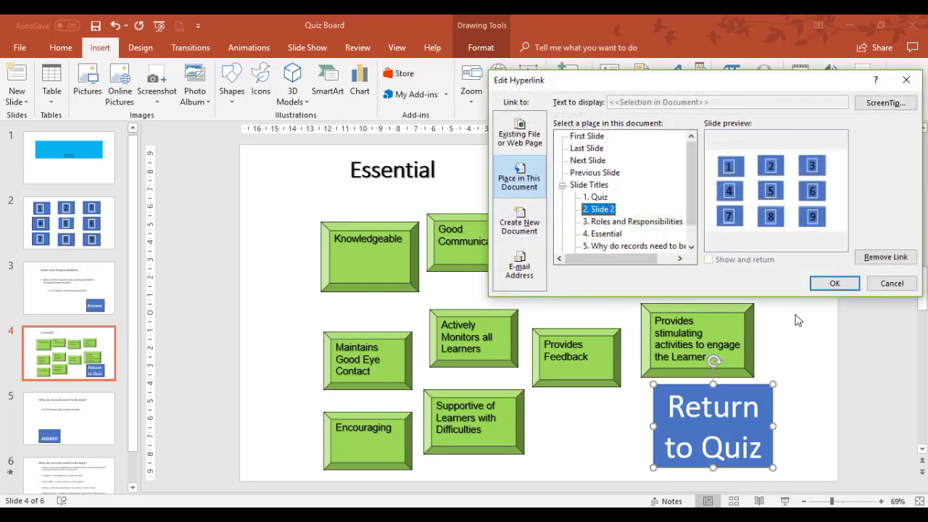
pyautogui.click(834, 283)
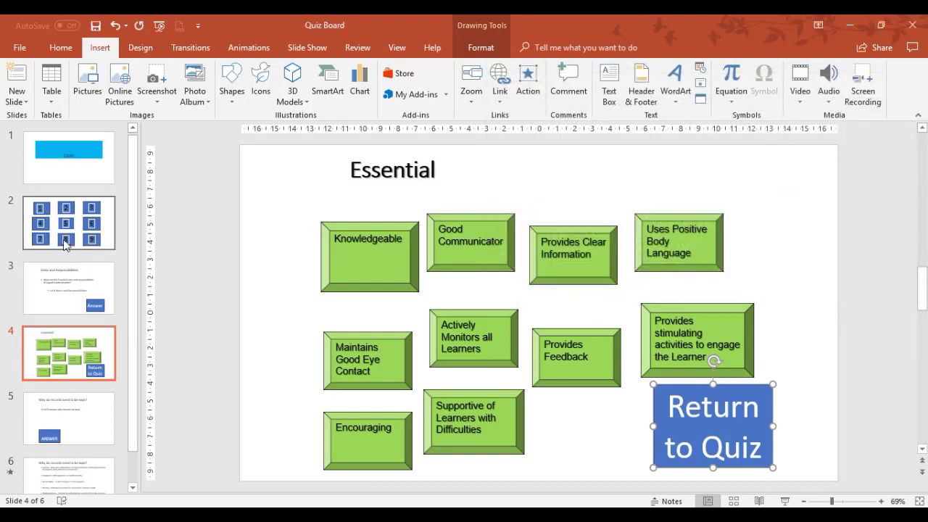
pyautogui.moveTo(41, 210)
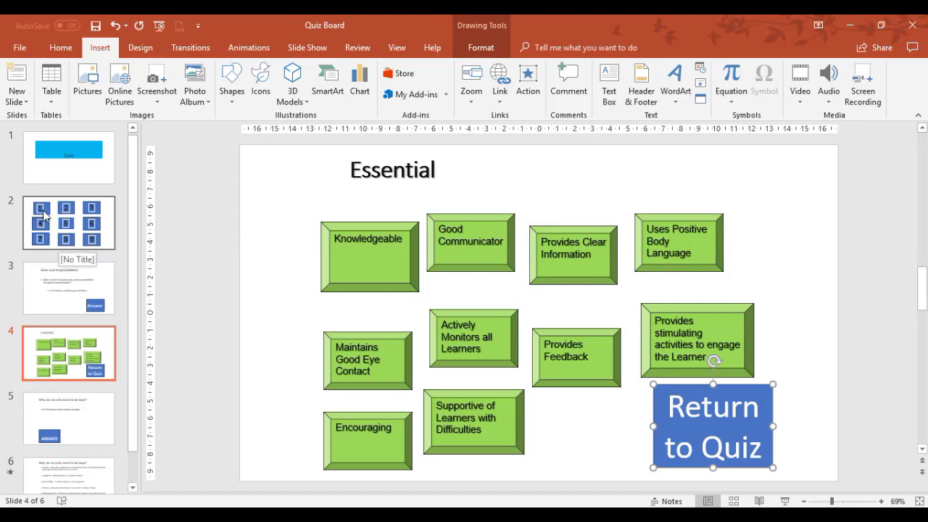
pyautogui.click(69, 222)
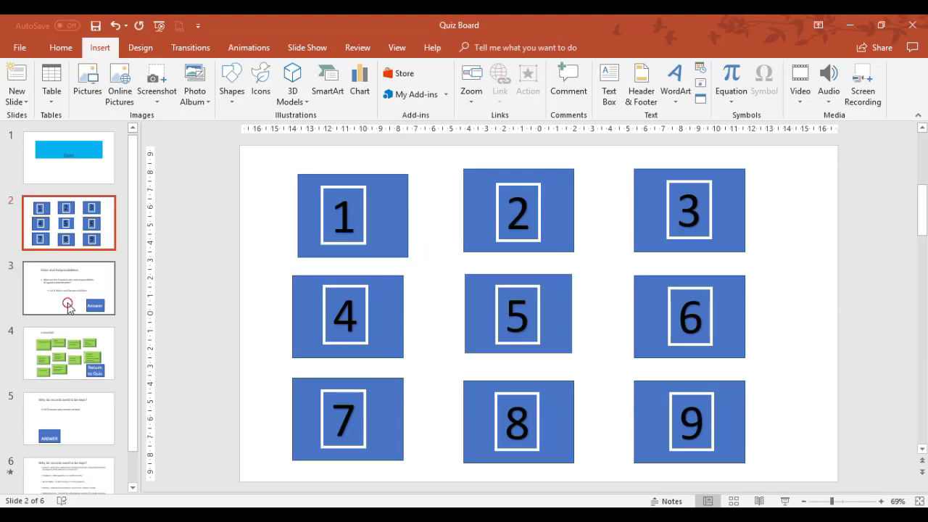
pyautogui.click(68, 288)
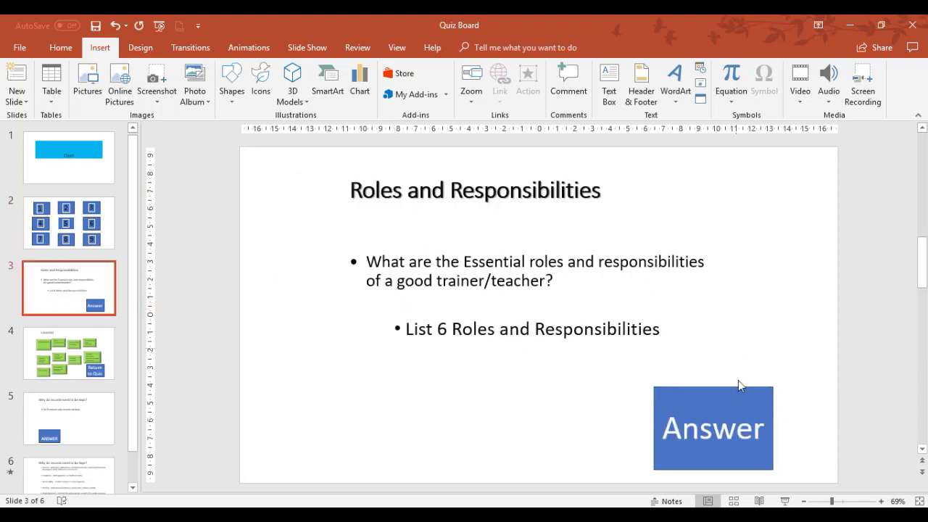
pyautogui.moveTo(739, 404)
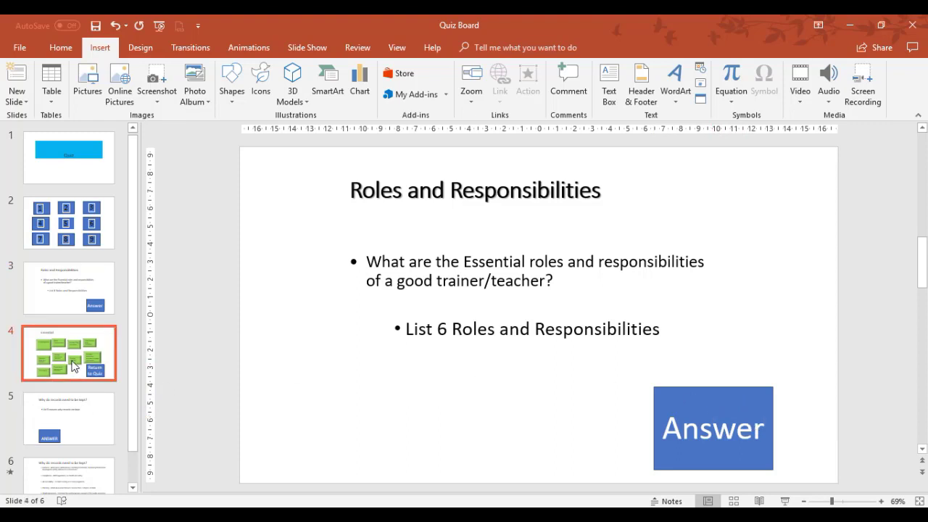
pyautogui.click(712, 428)
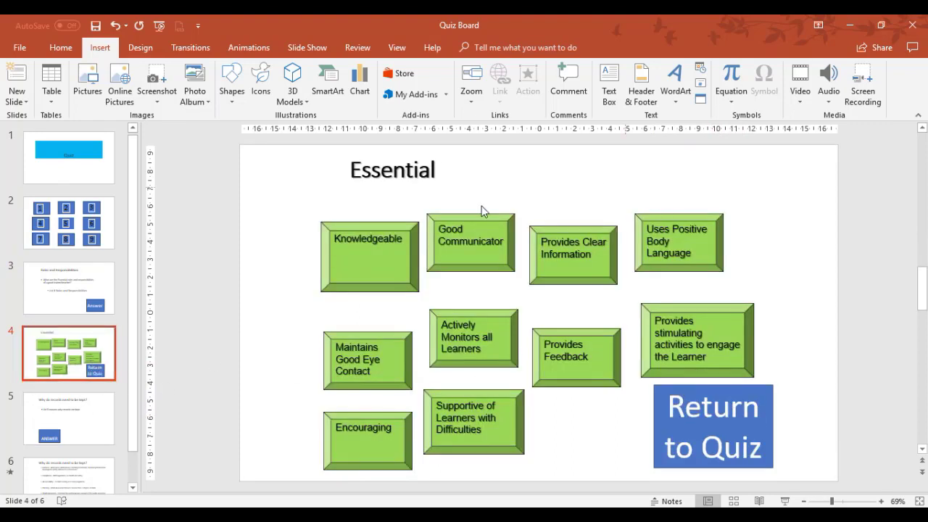
pyautogui.click(69, 223)
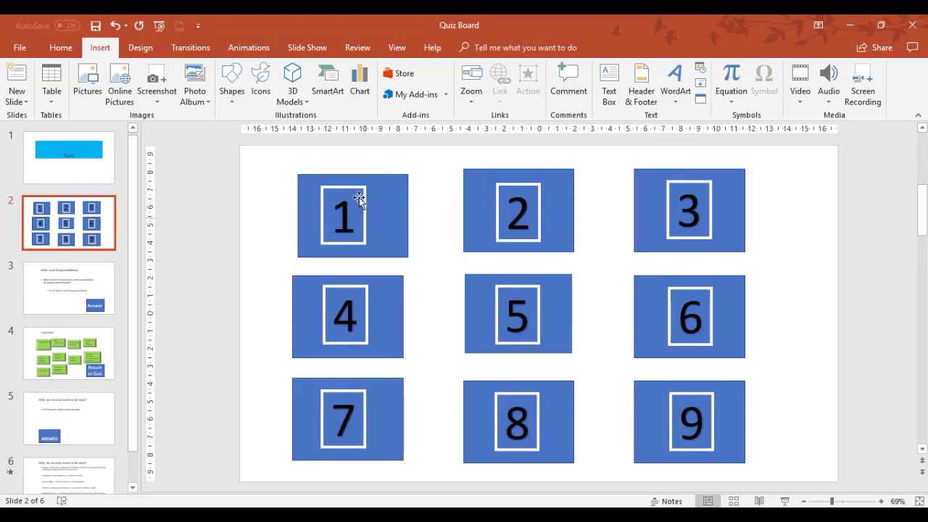
pyautogui.moveTo(390, 223)
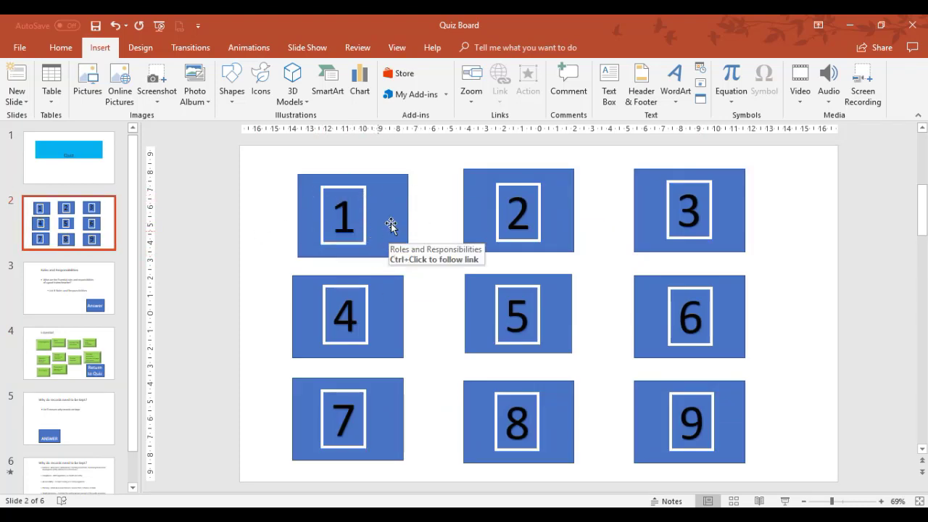
# - Apply the Exit > Disappear animation to the number 1 box
pyautogui.click(353, 215)
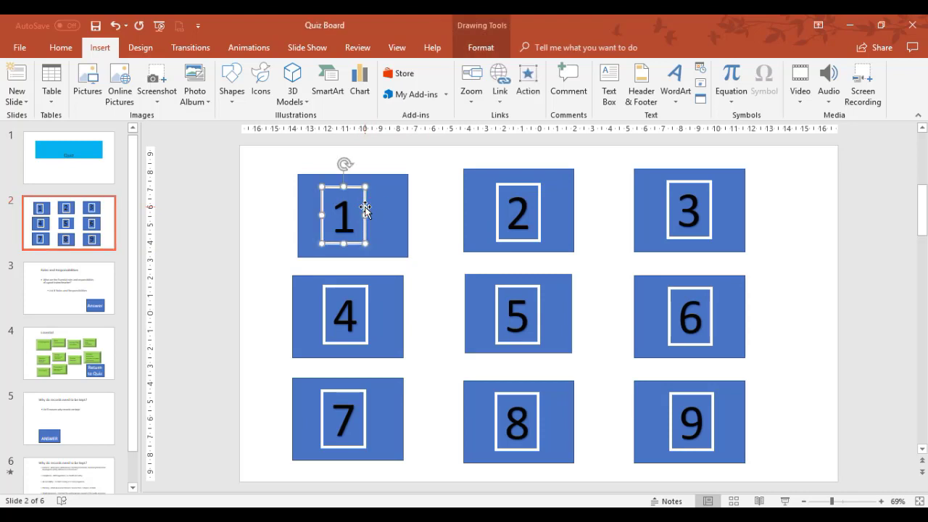
pyautogui.moveTo(386, 233)
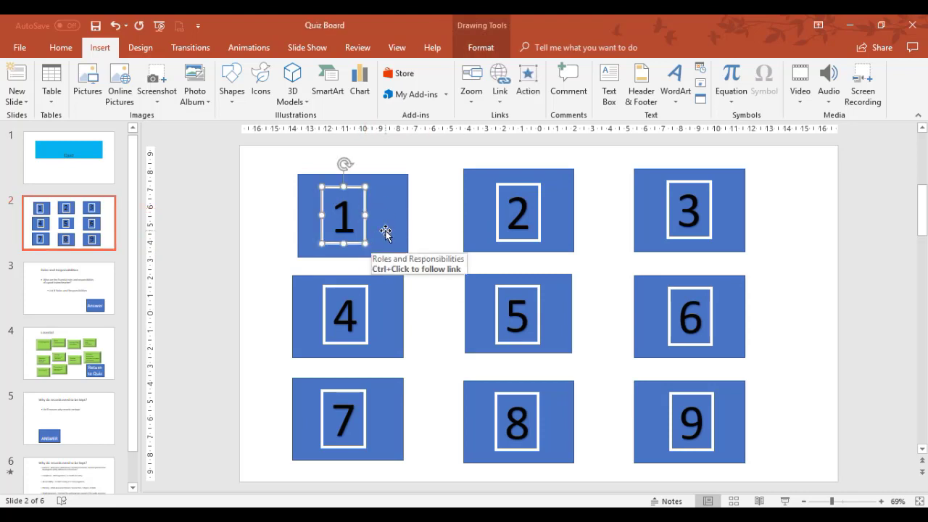
pyautogui.moveTo(370, 195)
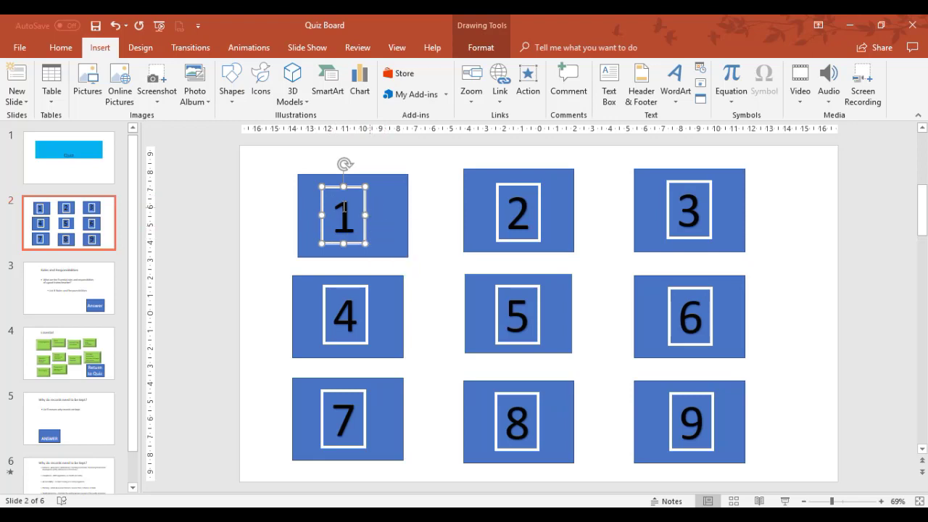
pyautogui.click(249, 47)
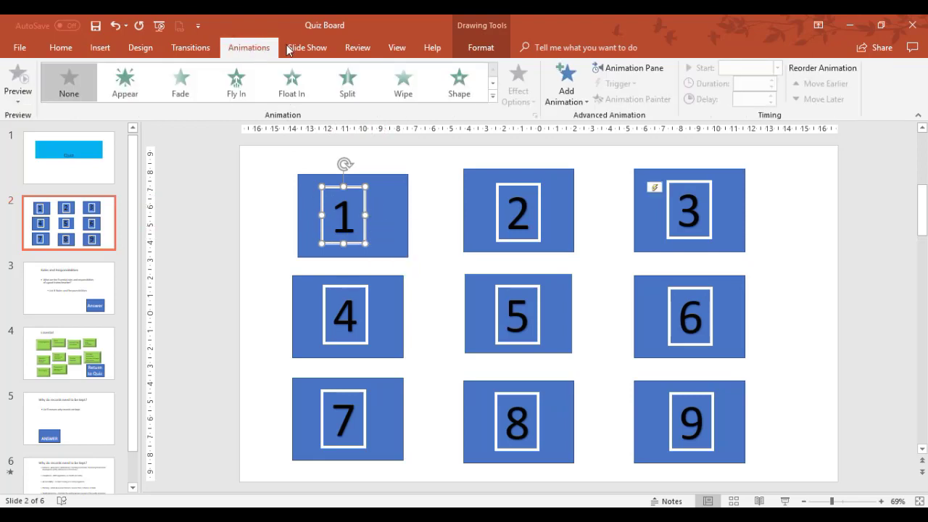
pyautogui.moveTo(639, 99)
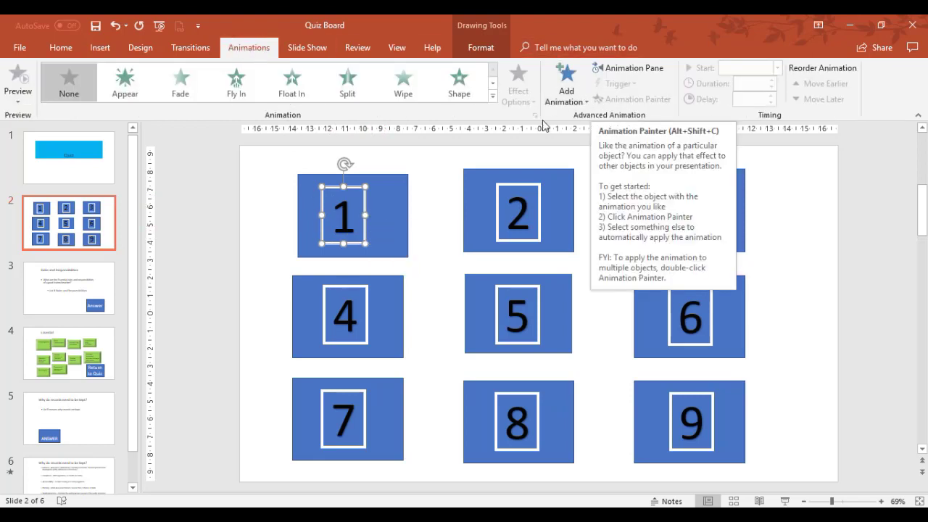
pyautogui.click(492, 100)
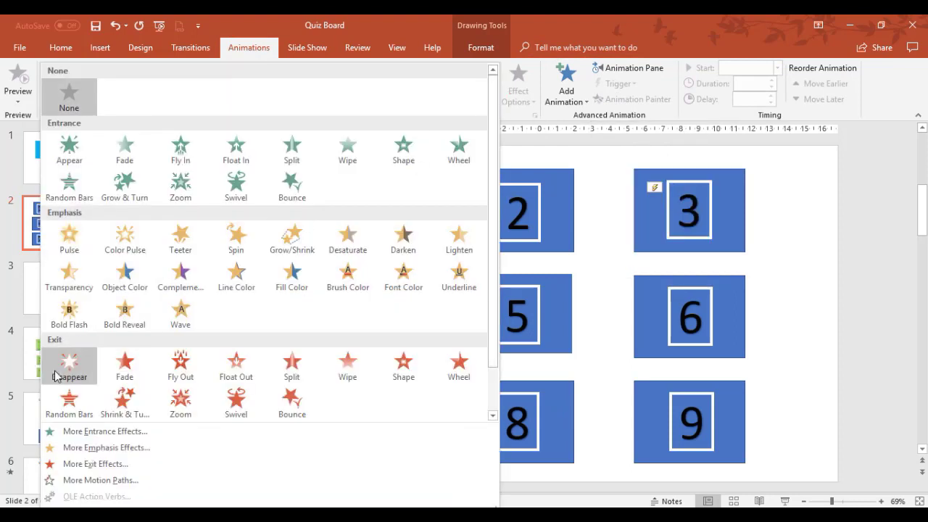
pyautogui.moveTo(69, 366)
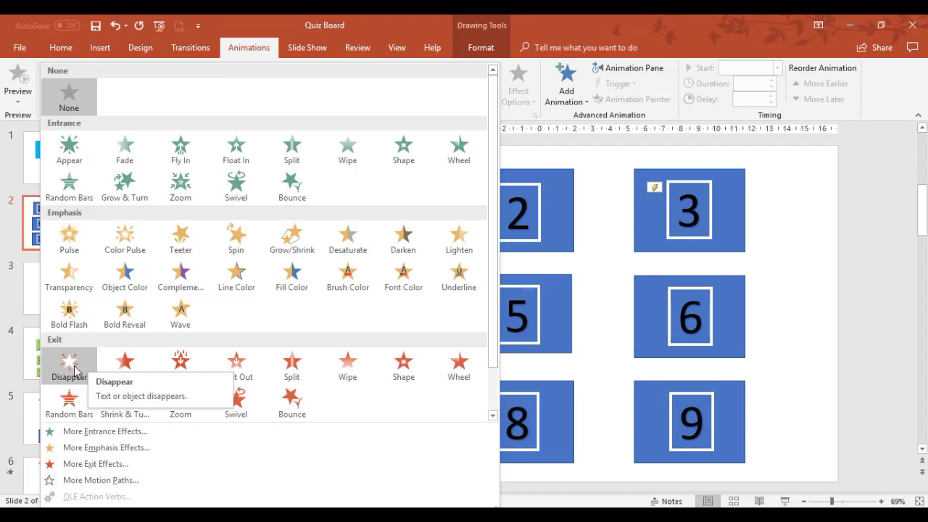
pyautogui.click(68, 366)
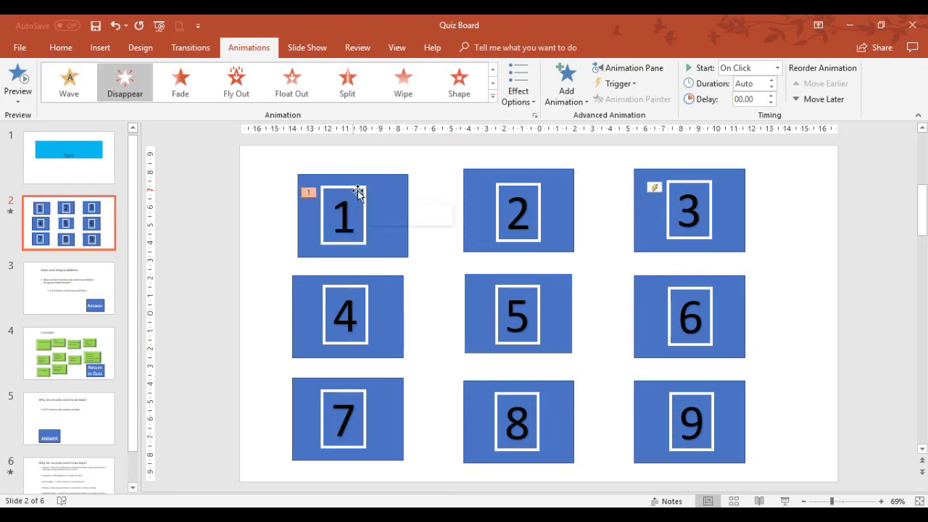
pyautogui.moveTo(339, 250)
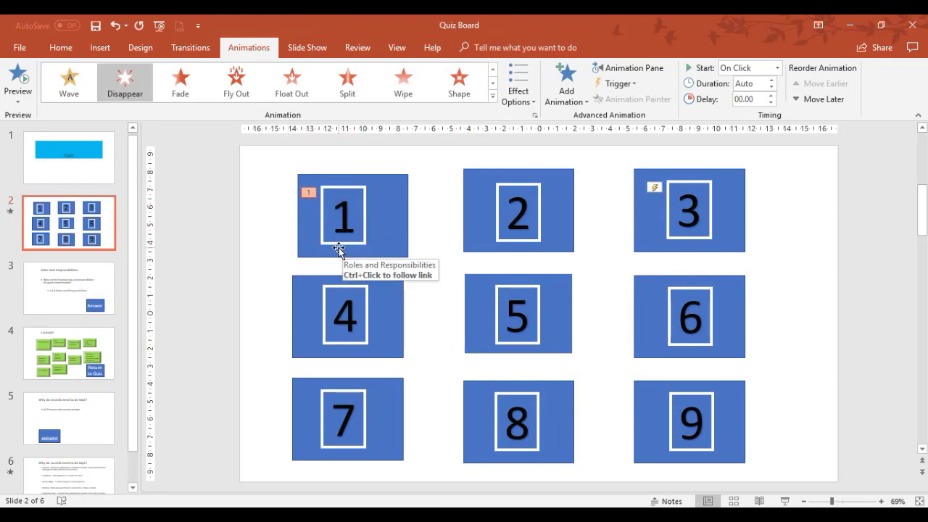
pyautogui.moveTo(567, 123)
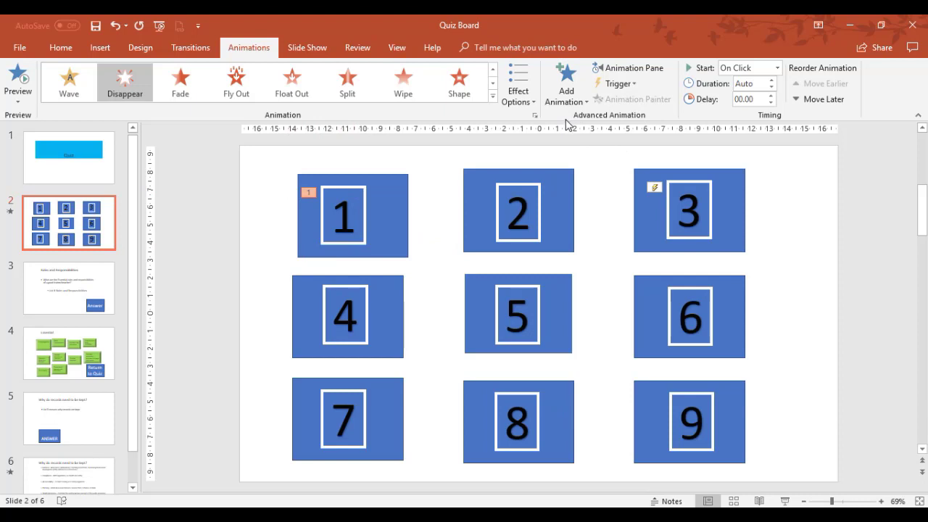
# - Show the Animation Pane and select box 3 and its animation entry
pyautogui.click(627, 67)
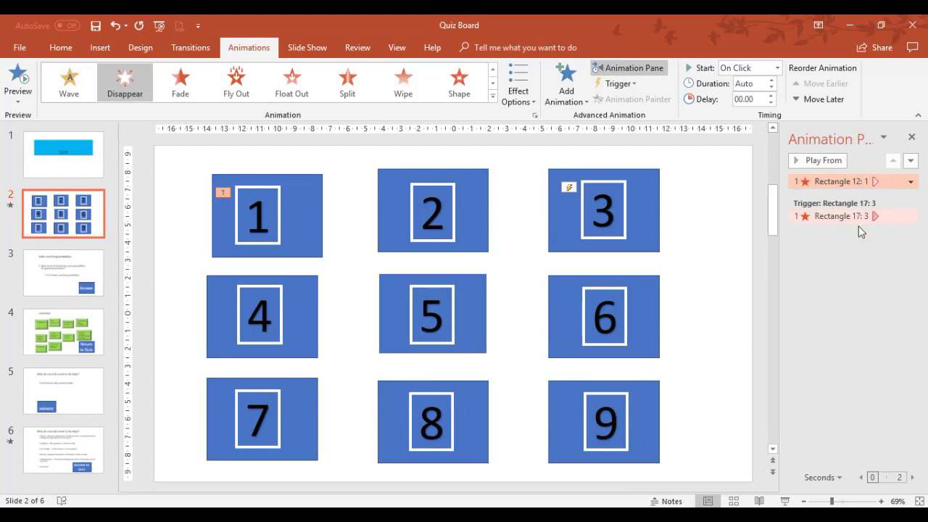
pyautogui.moveTo(893, 201)
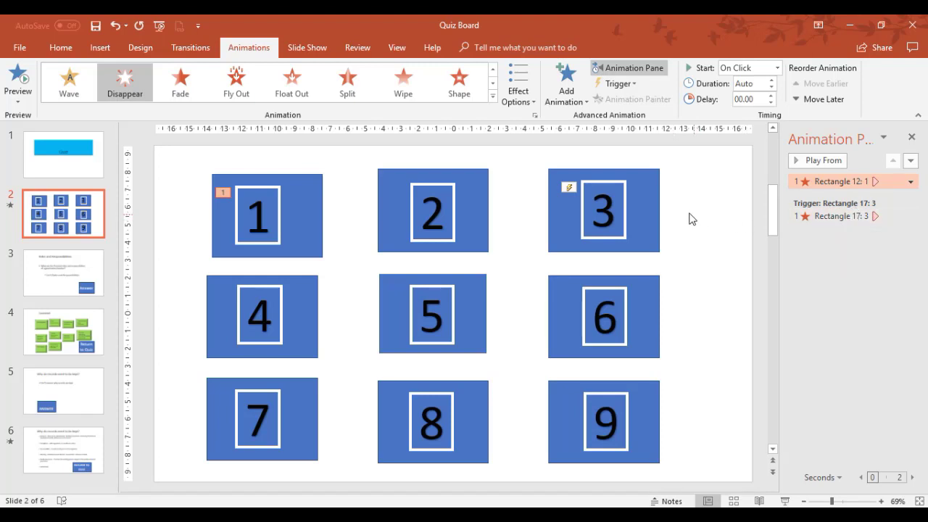
pyautogui.click(603, 210)
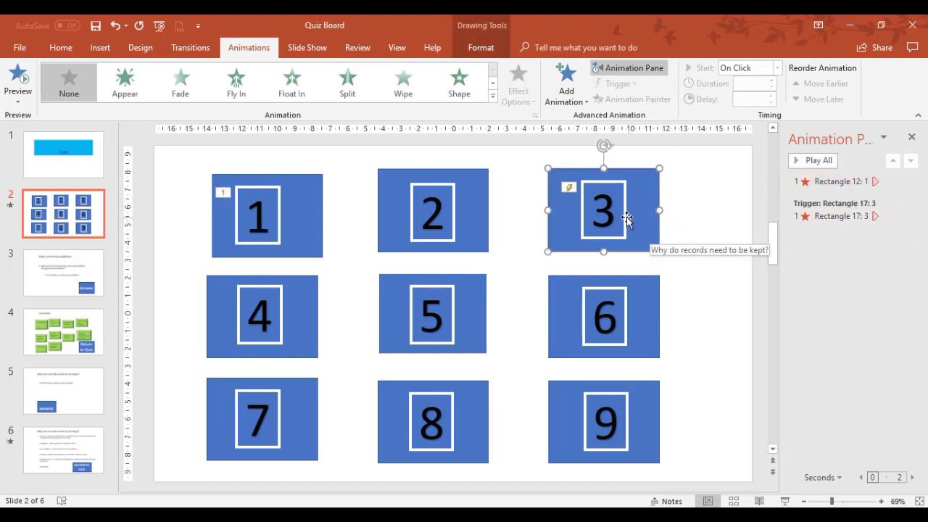
pyautogui.click(909, 216)
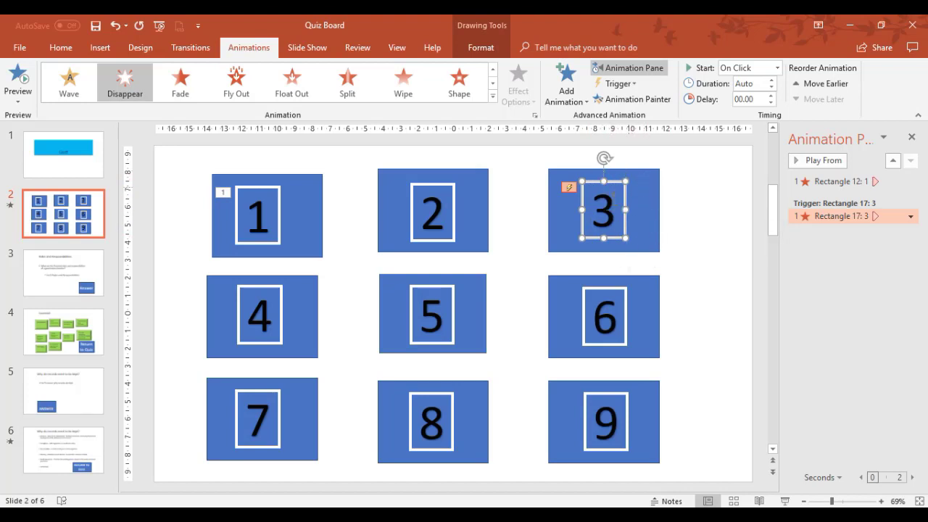
pyautogui.moveTo(304, 238)
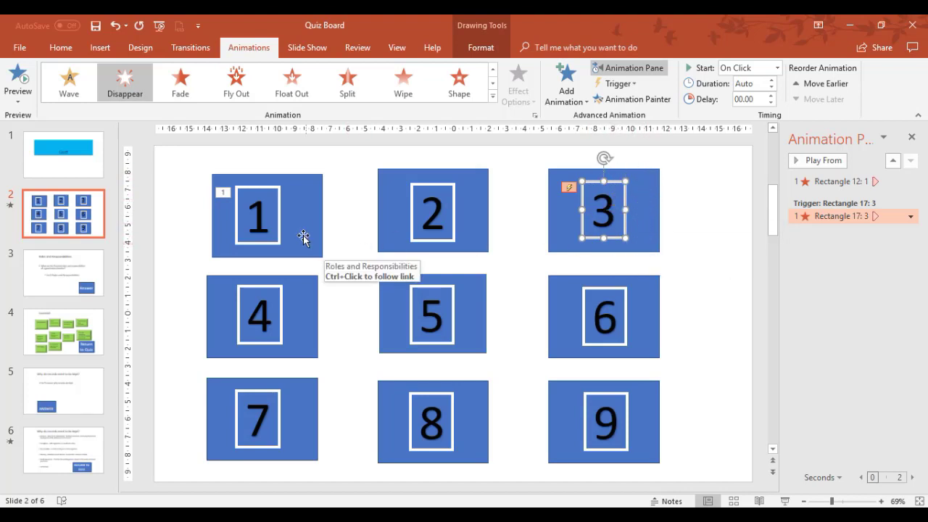
pyautogui.moveTo(283, 212)
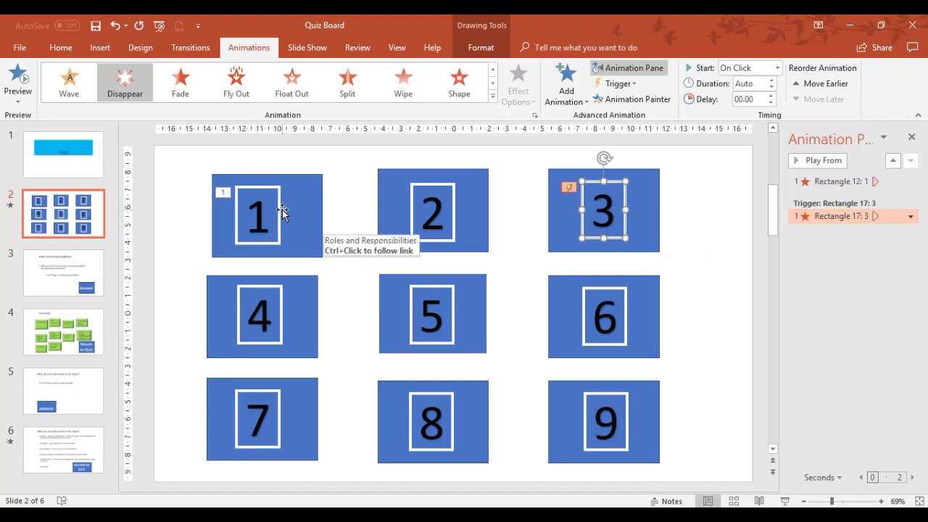
# - Open Effect Options for box 1's Rectangle 12 Disappear animation
pyautogui.click(266, 215)
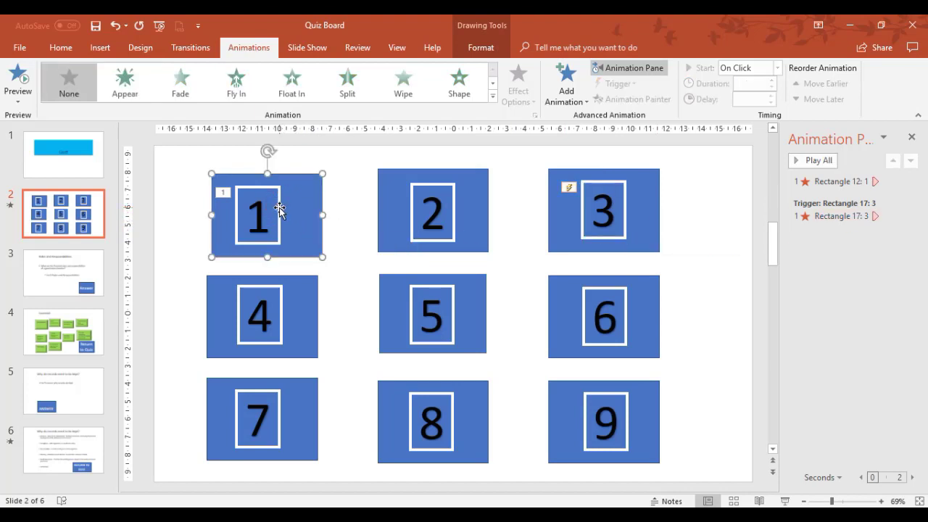
pyautogui.click(911, 182)
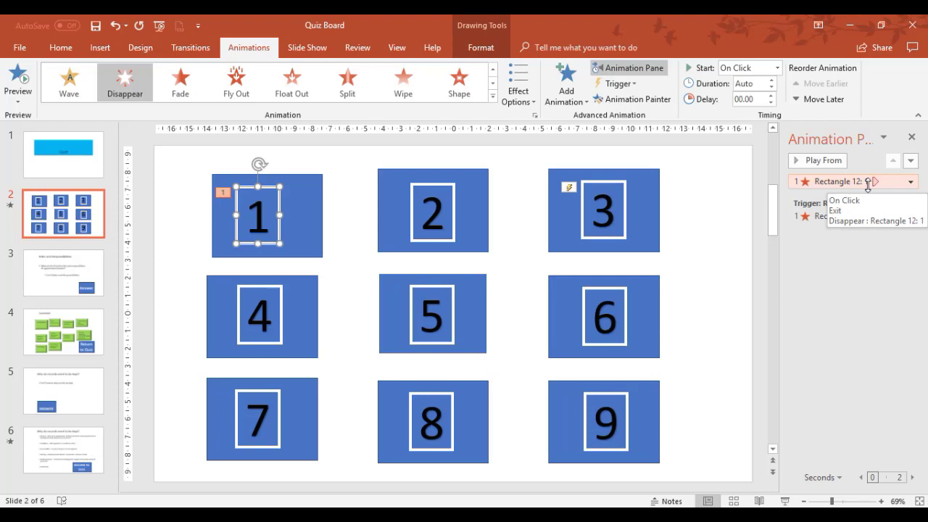
pyautogui.moveTo(869, 183)
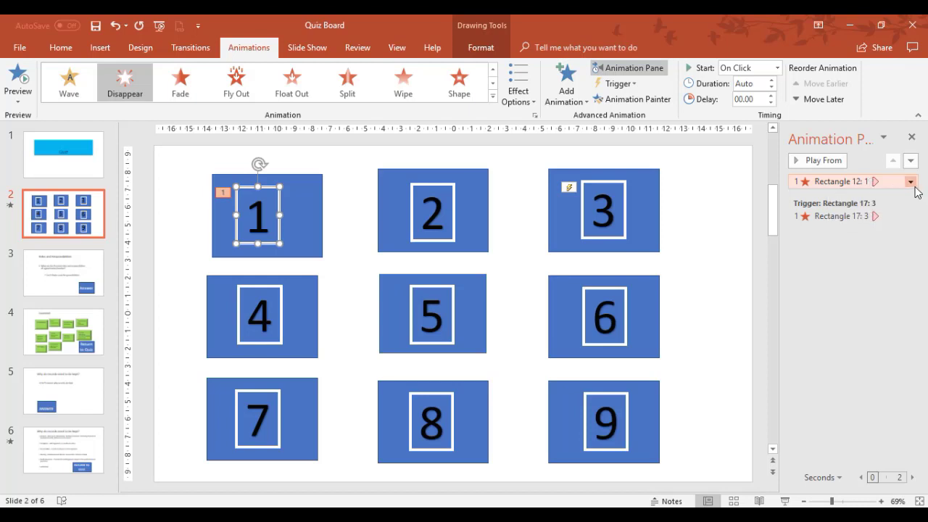
pyautogui.click(910, 182)
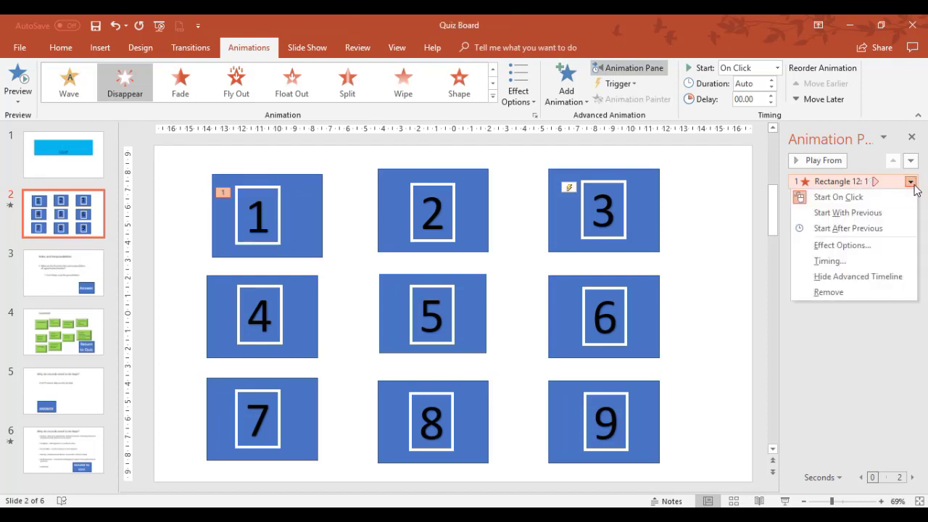
pyautogui.click(842, 245)
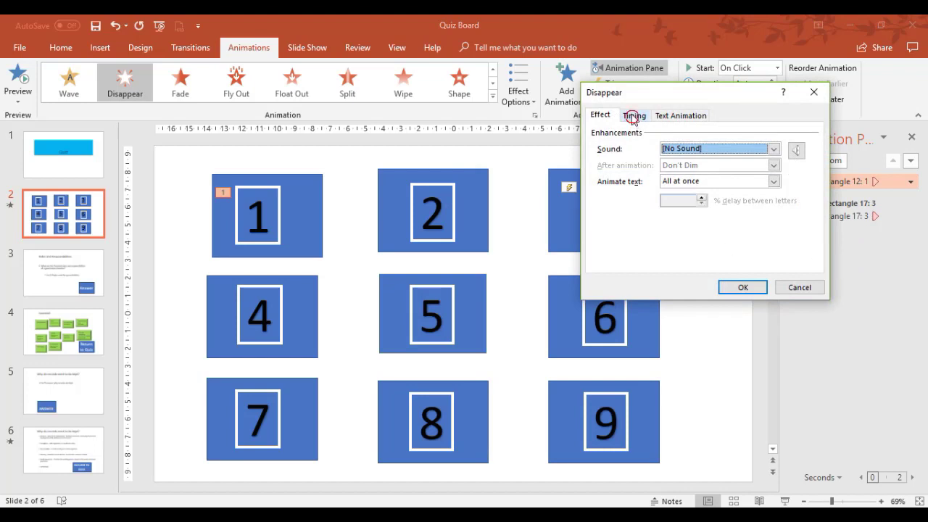
# - Set box 1's Disappear trigger to start on click of Rectangle 12: 1
pyautogui.click(634, 114)
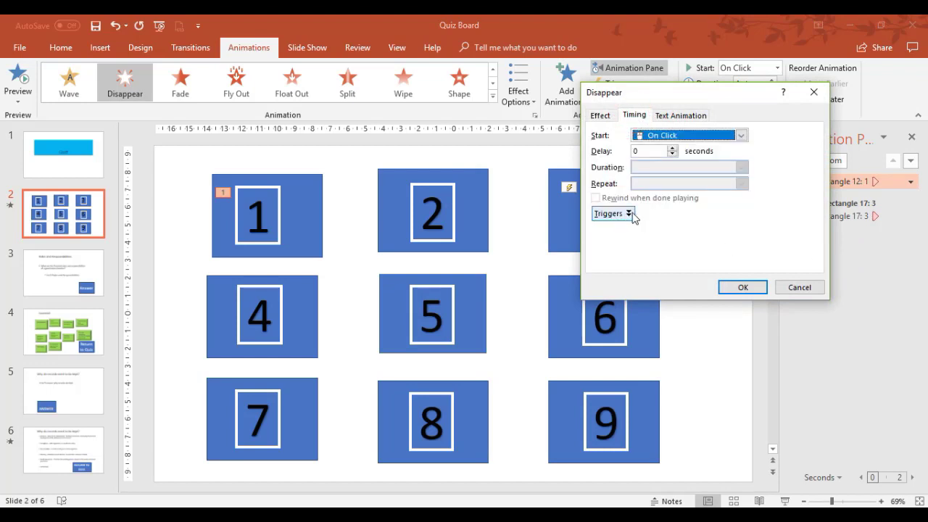
pyautogui.click(612, 213)
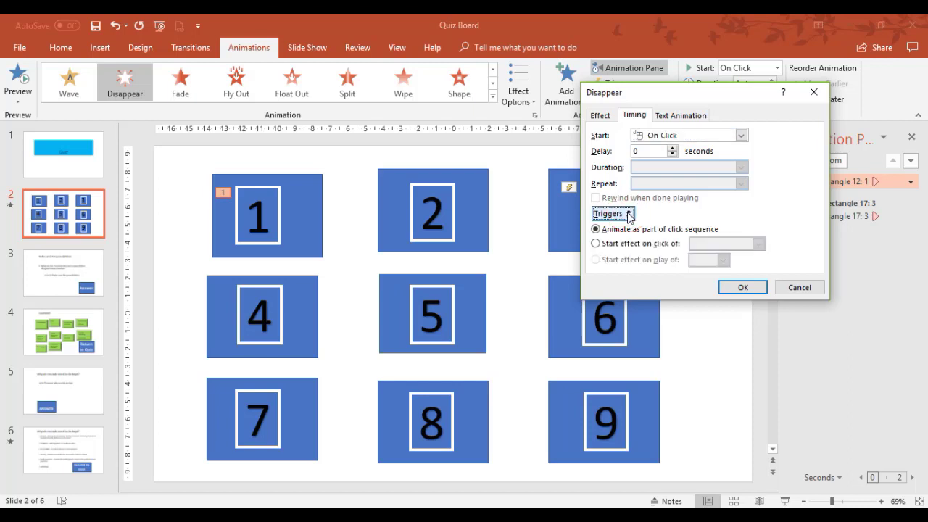
pyautogui.click(609, 213)
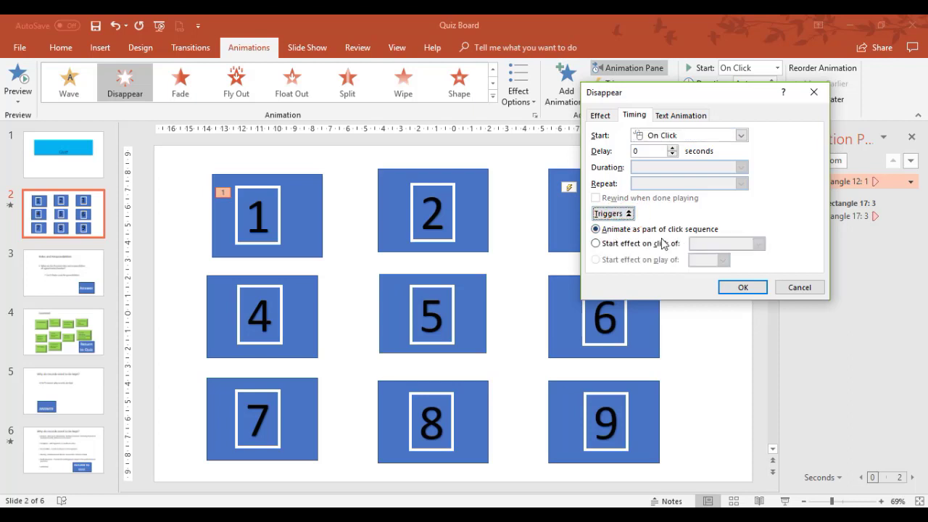
pyautogui.moveTo(665, 252)
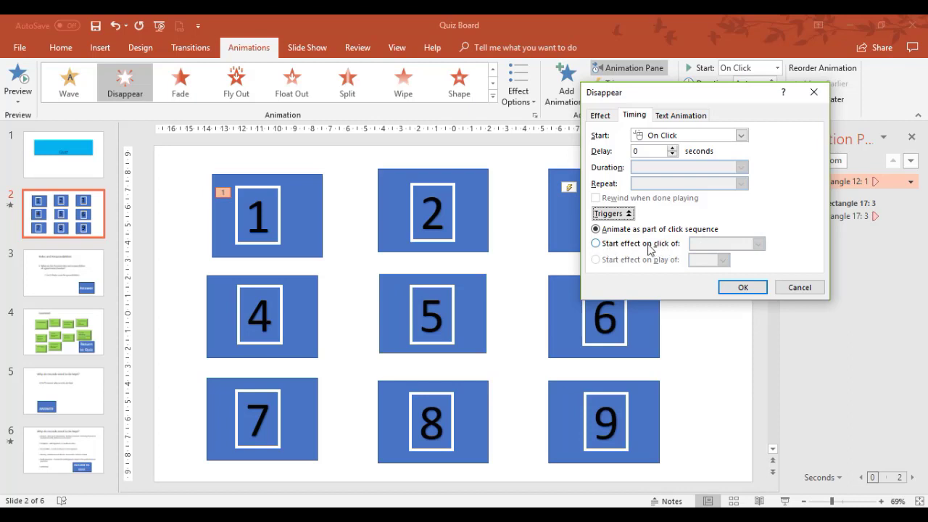
pyautogui.moveTo(696, 250)
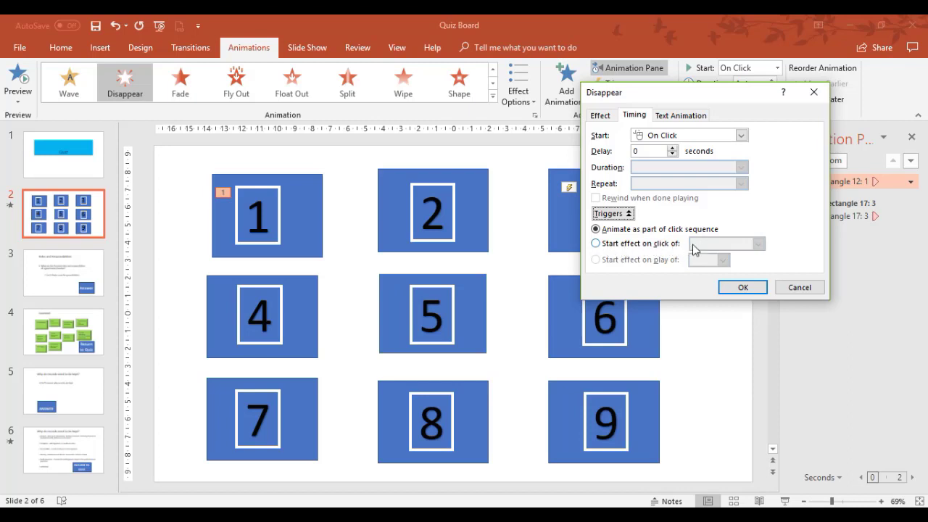
pyautogui.click(595, 243)
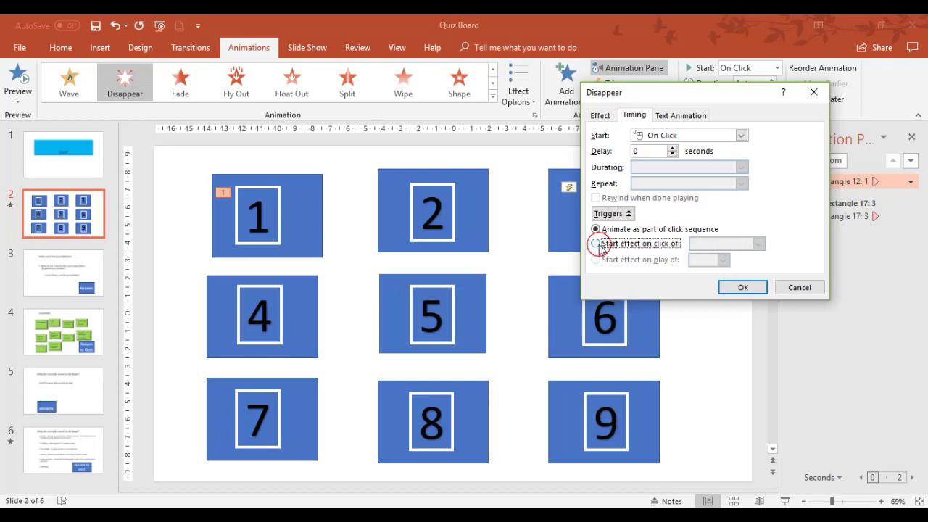
pyautogui.click(595, 243)
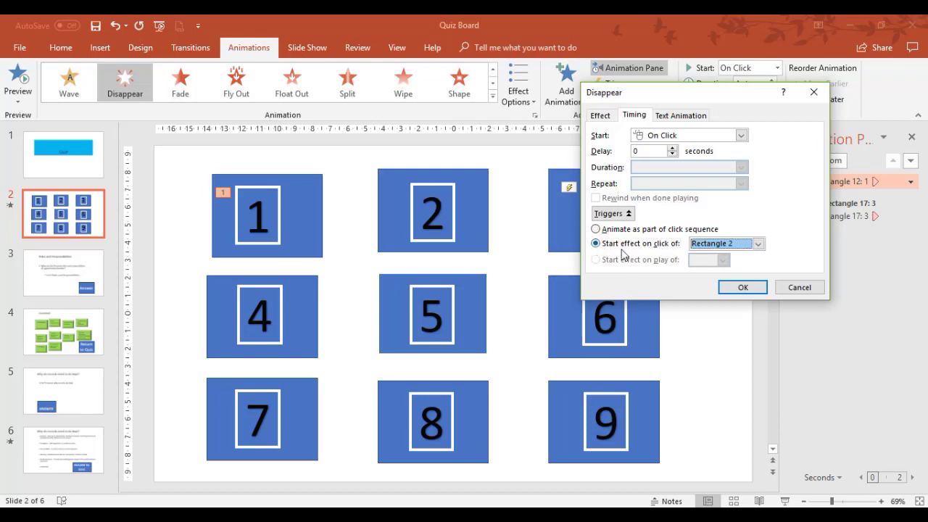
pyautogui.click(758, 243)
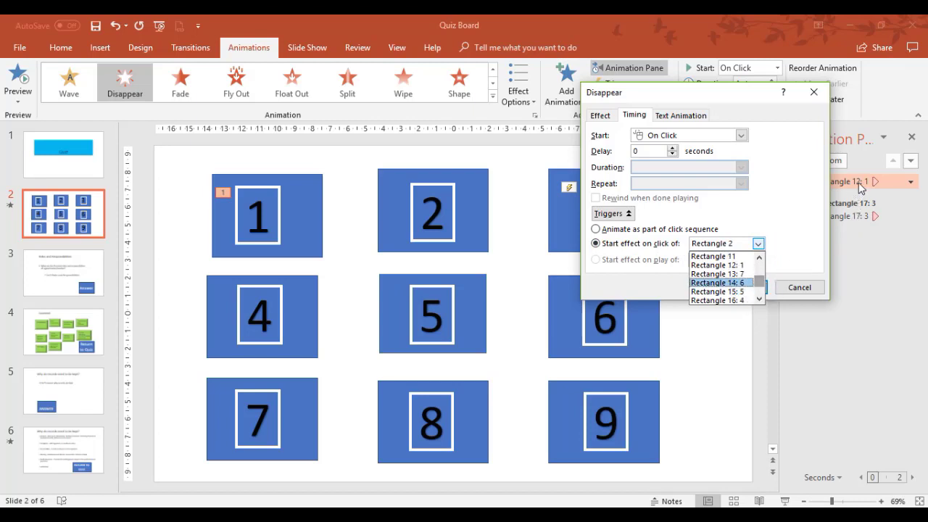
pyautogui.click(712, 265)
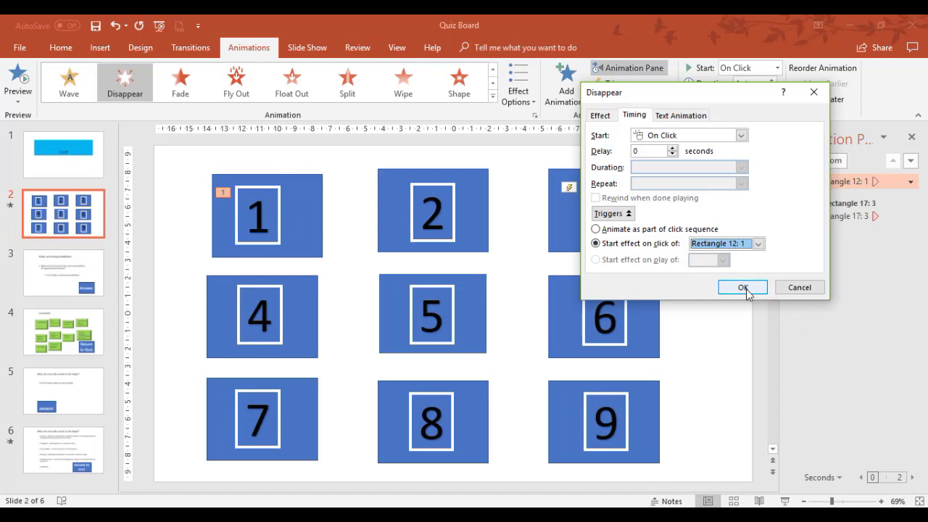
pyautogui.click(742, 287)
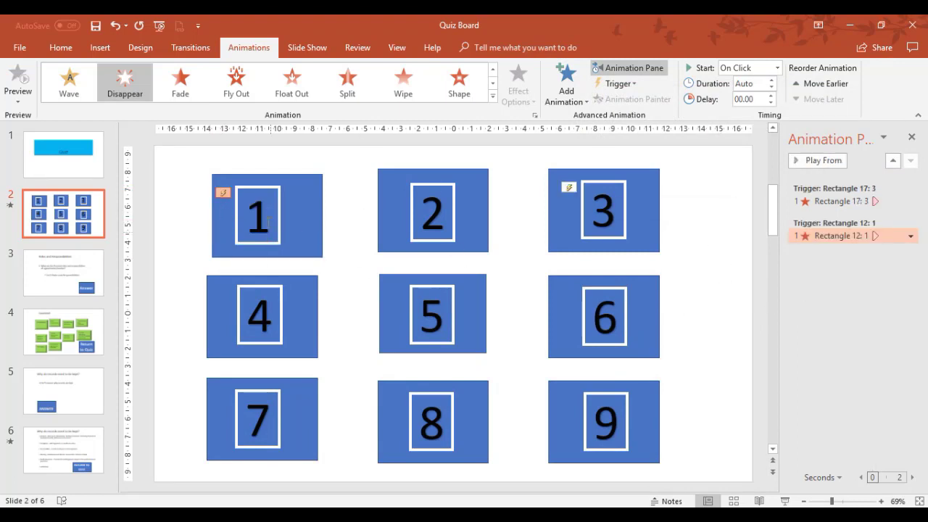
pyautogui.moveTo(283, 221)
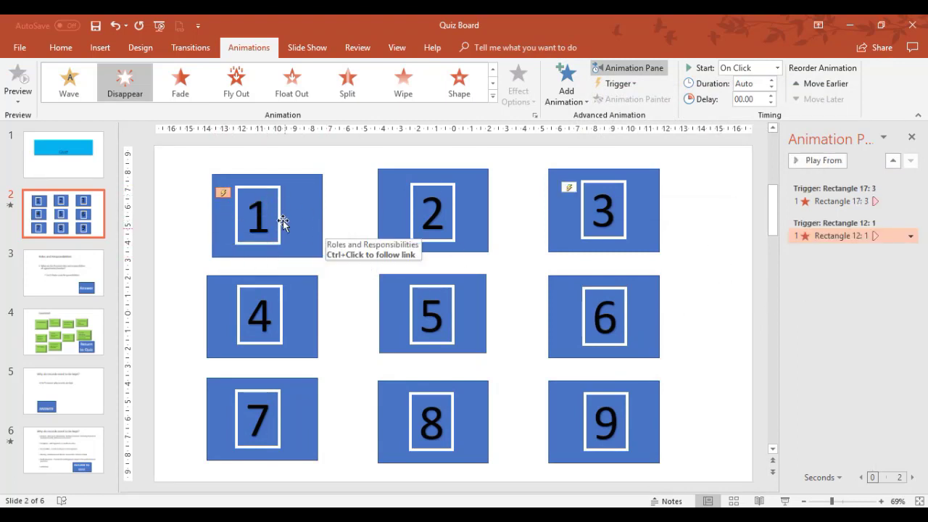
pyautogui.moveTo(313, 196)
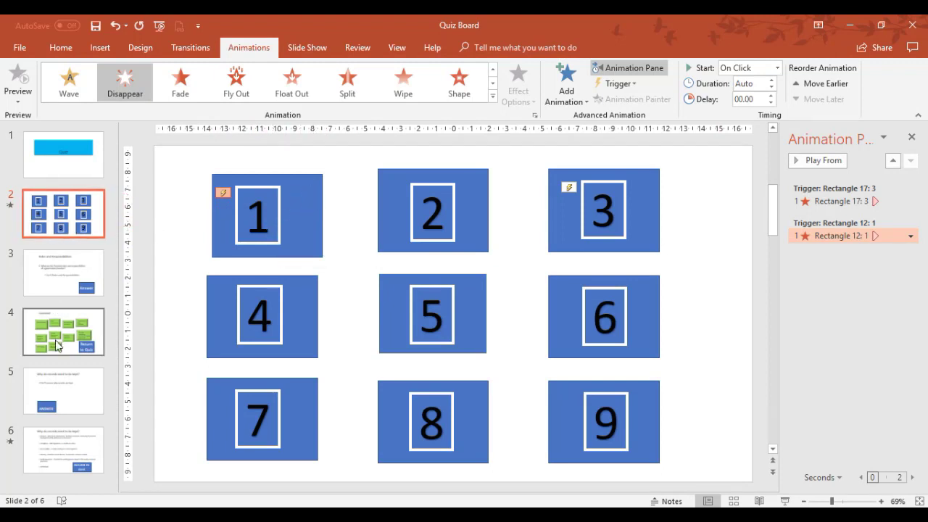
pyautogui.moveTo(62, 339)
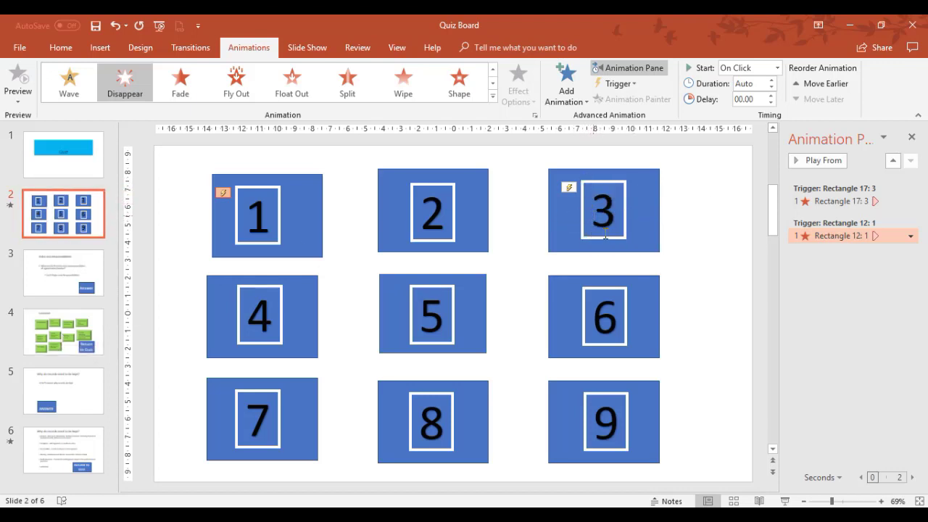
# - Switch the ribbon to the Slide Show tab
pyautogui.click(306, 47)
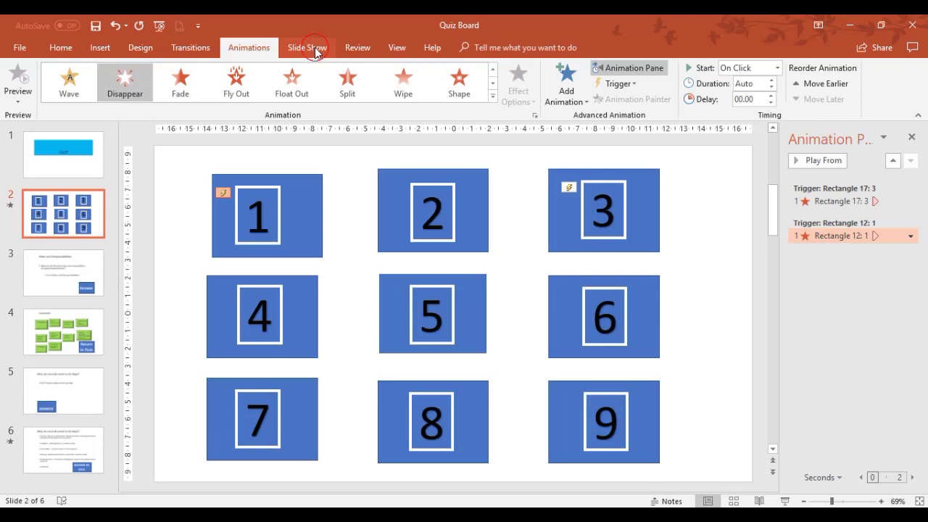
pyautogui.click(307, 47)
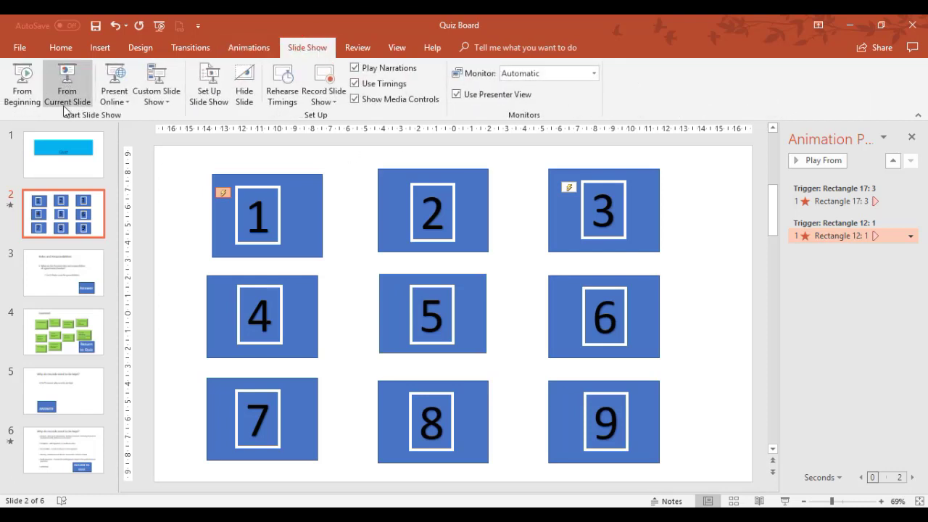
pyautogui.click(67, 83)
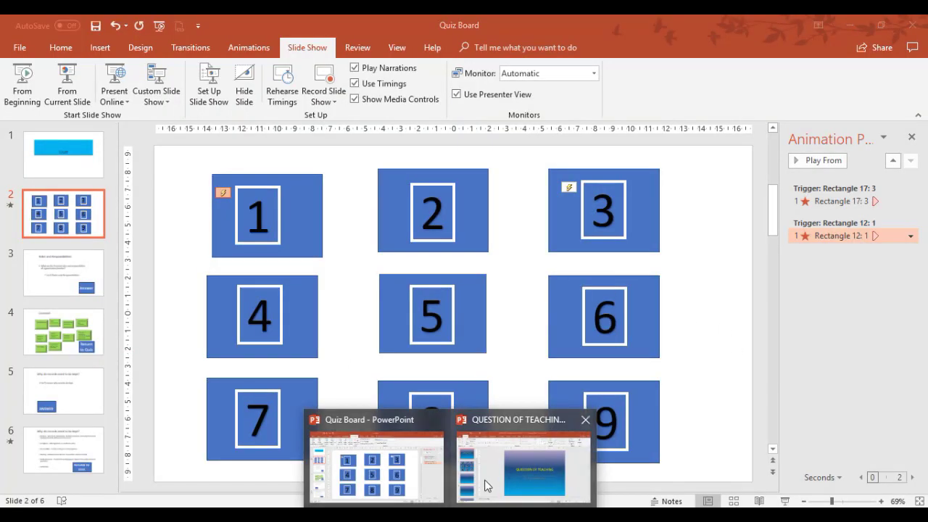
# - Switch to QUESTION OF TEACHING and present slide 2 From Current Slide
pyautogui.click(524, 464)
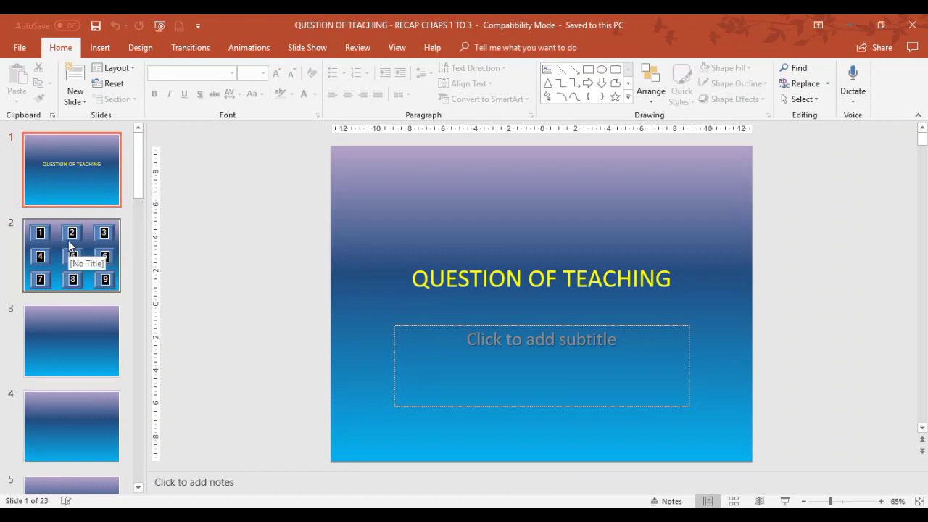
pyautogui.moveTo(58, 263)
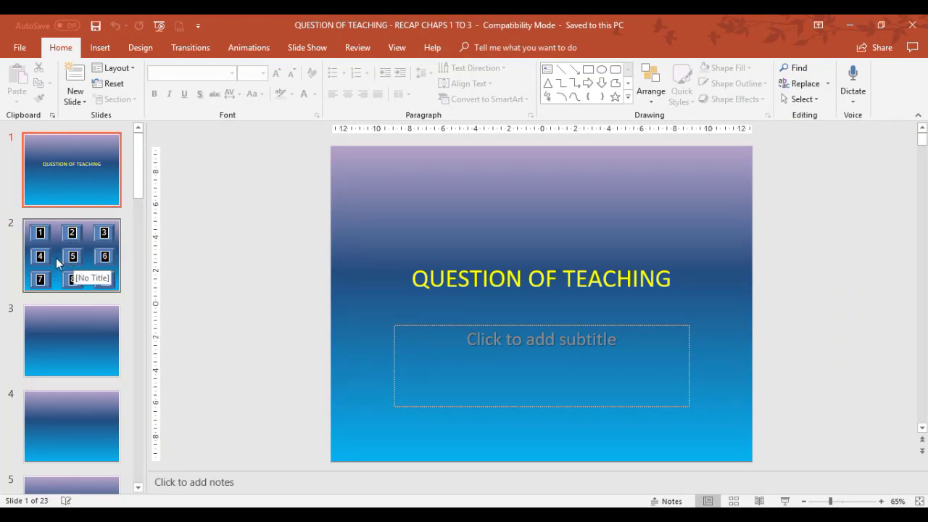
pyautogui.click(71, 255)
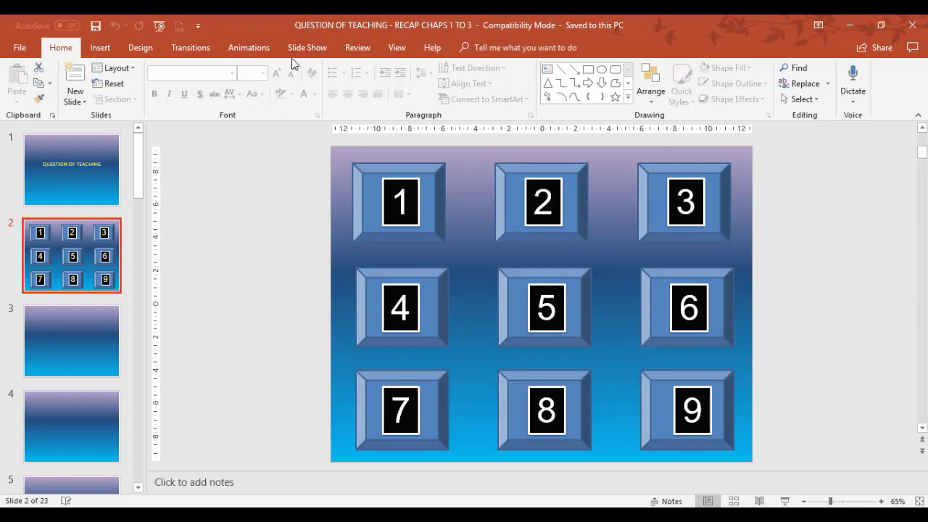
pyautogui.click(306, 47)
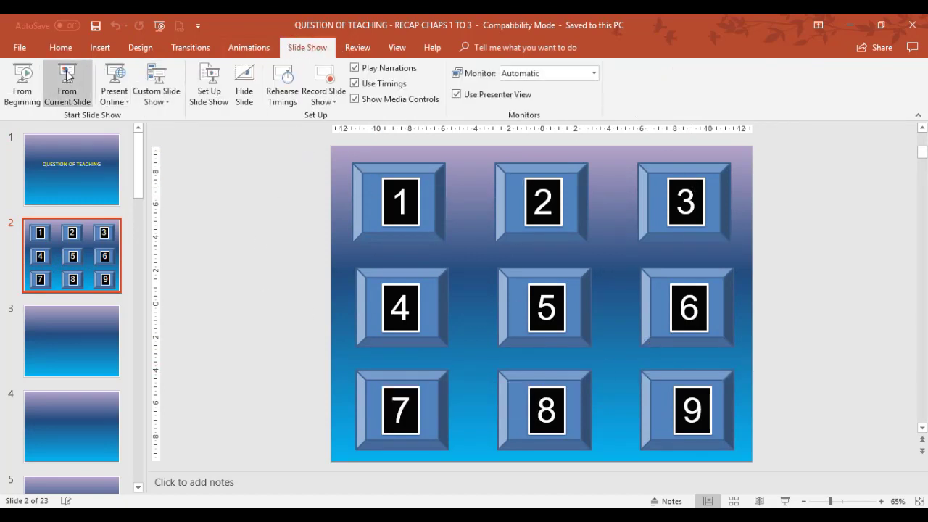
pyautogui.click(66, 82)
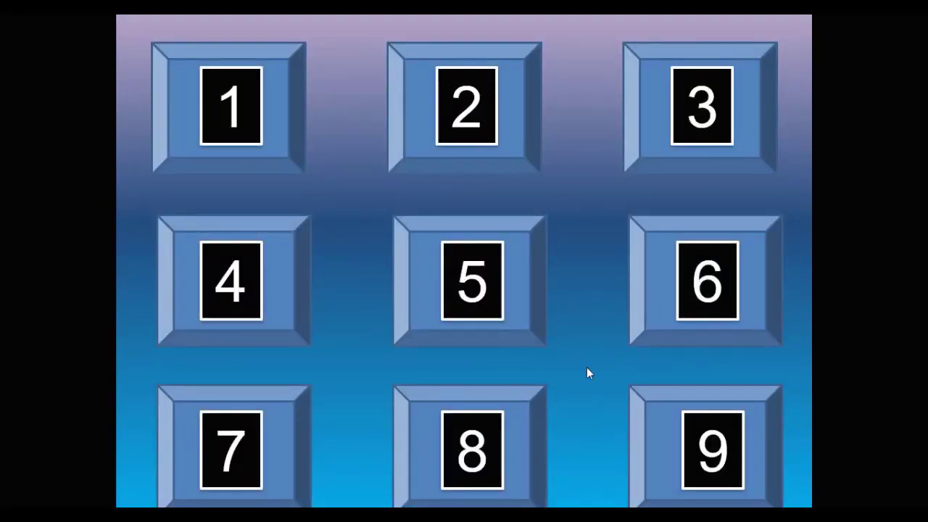
# - In the running slide show, click boxes 5, 7 and 9 to make their numbers vanish
pyautogui.click(470, 280)
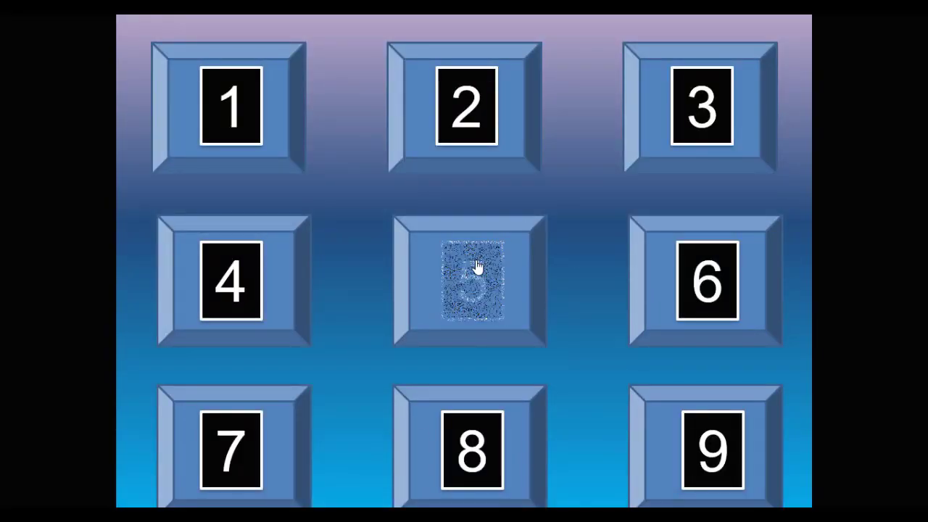
pyautogui.click(470, 281)
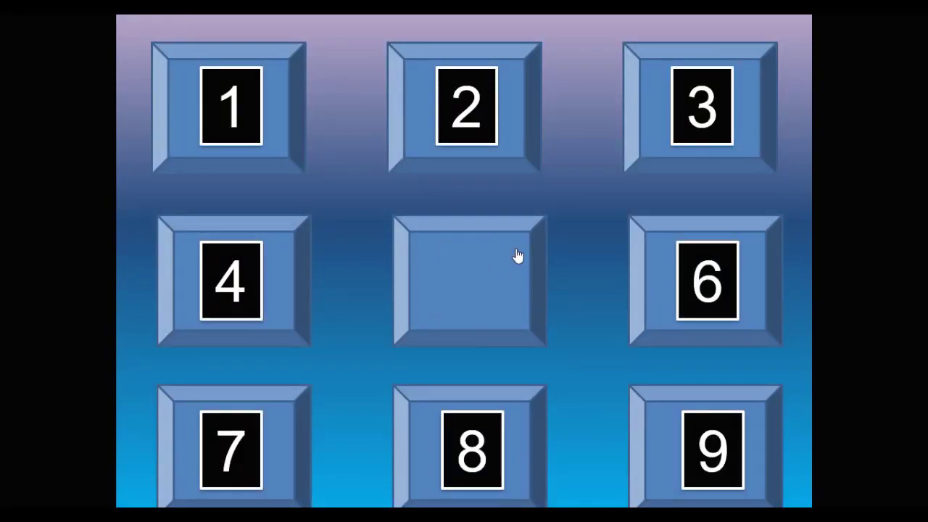
pyautogui.moveTo(232, 446)
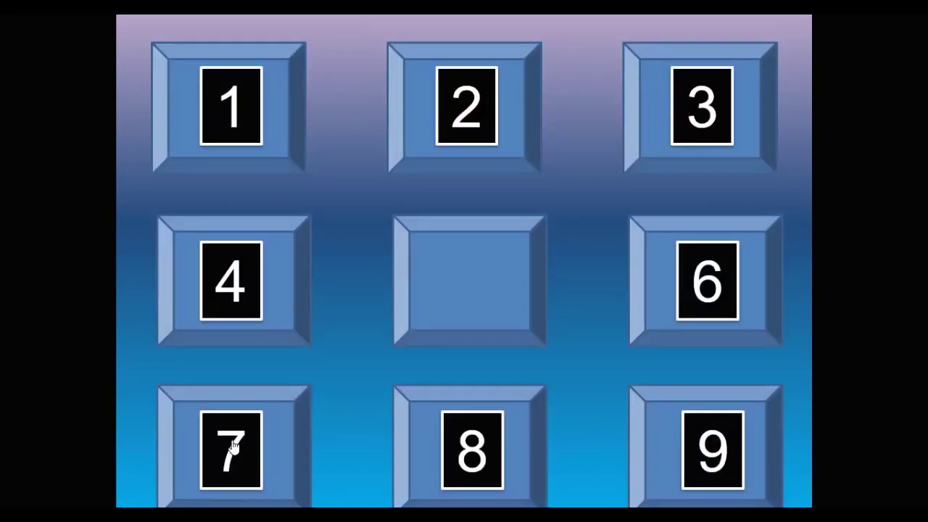
pyautogui.click(231, 449)
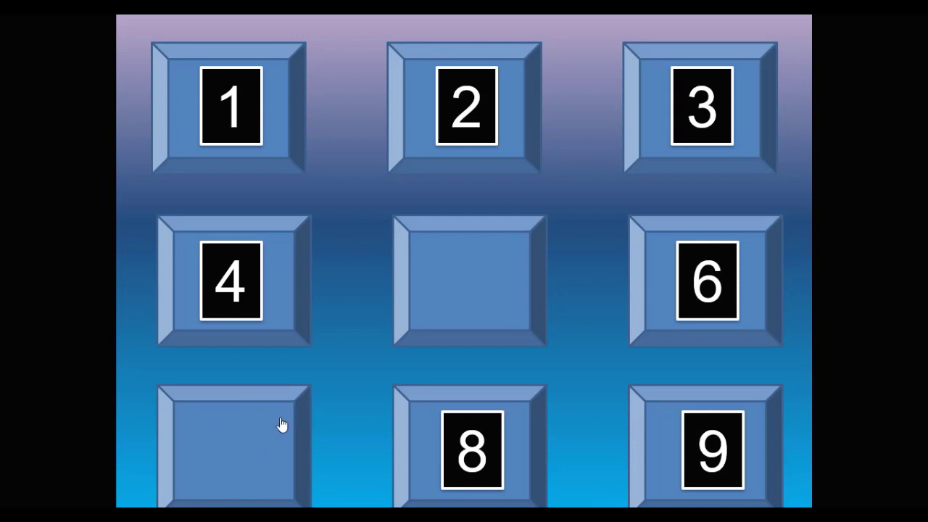
pyautogui.moveTo(736, 44)
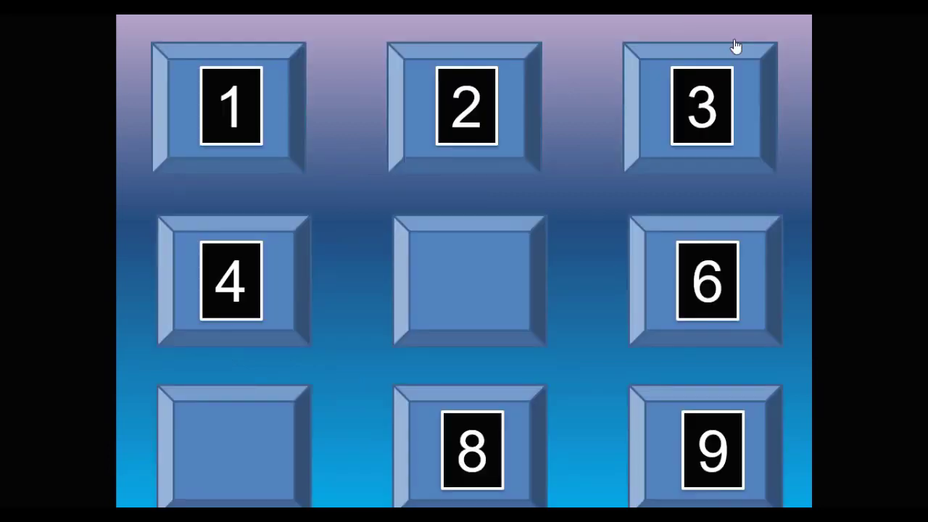
pyautogui.click(711, 450)
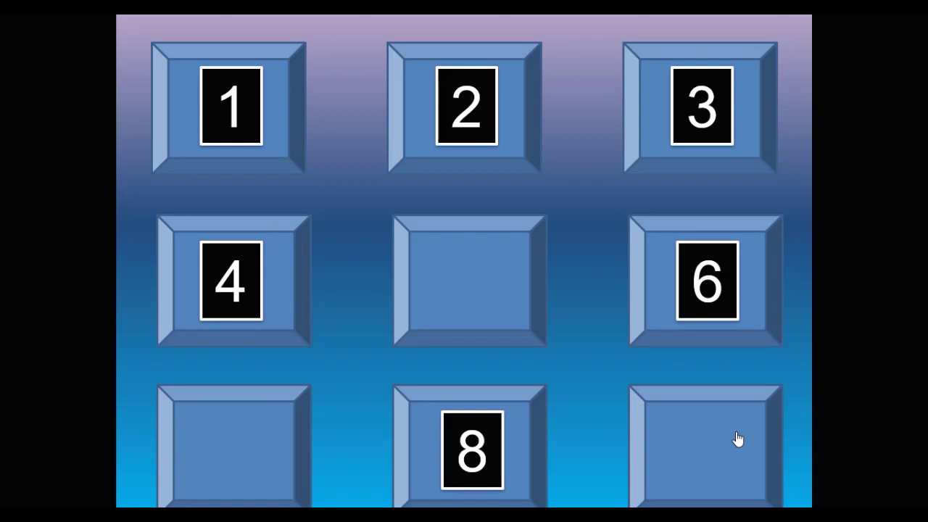
pyautogui.moveTo(410, 428)
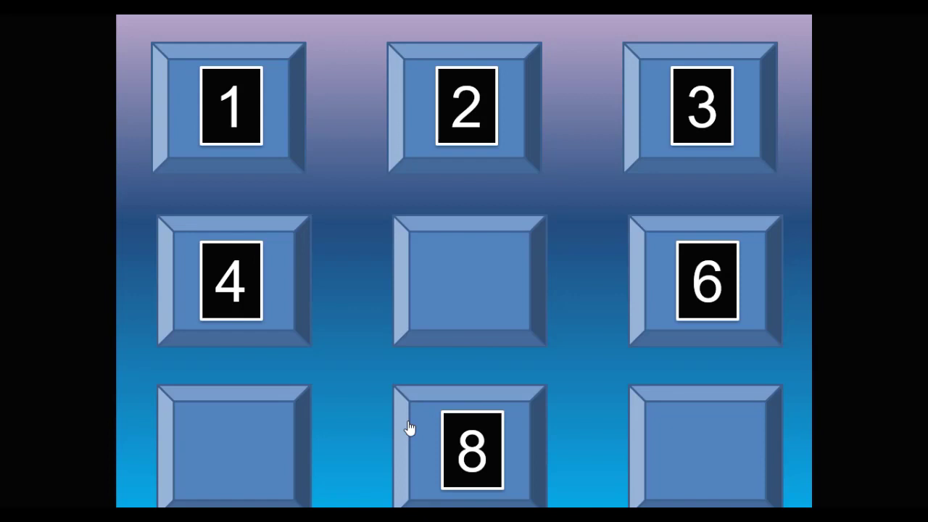
pyautogui.moveTo(355, 382)
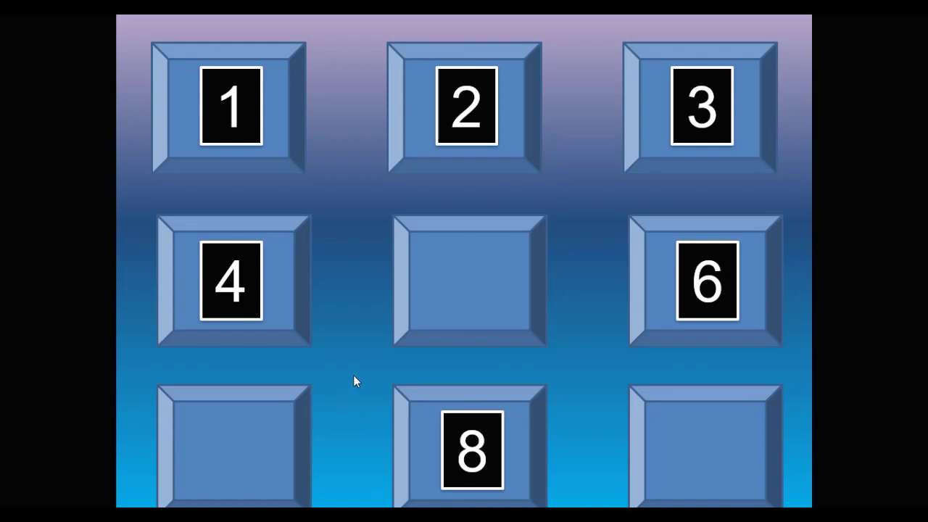